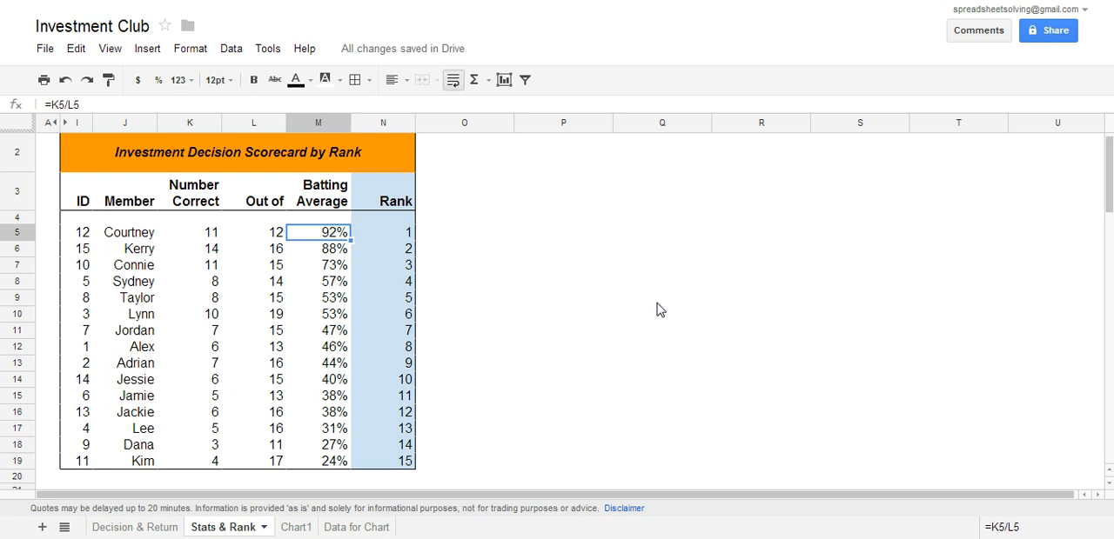
mouse_move(485, 218)
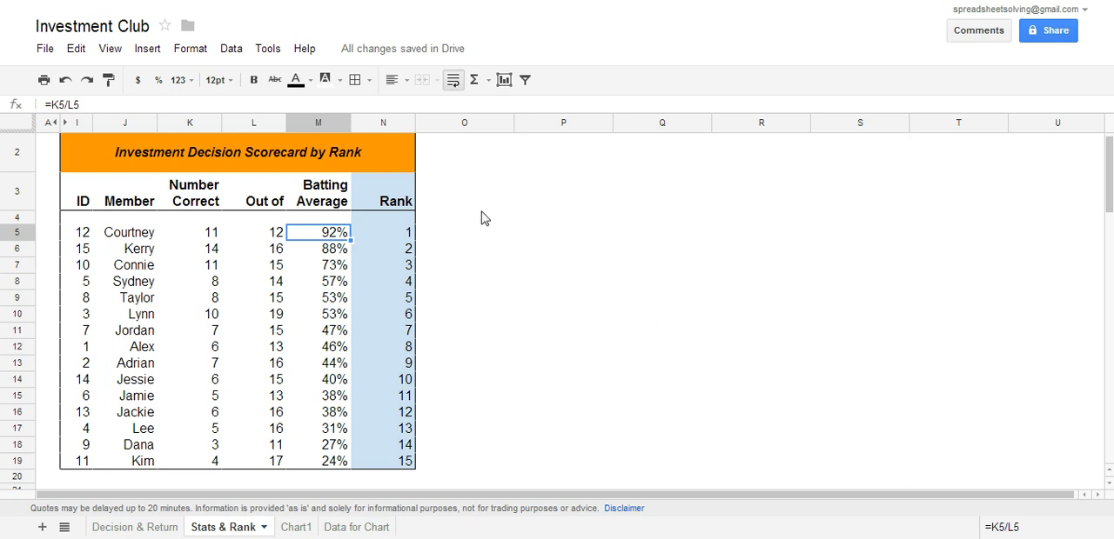
mouse_move(313, 384)
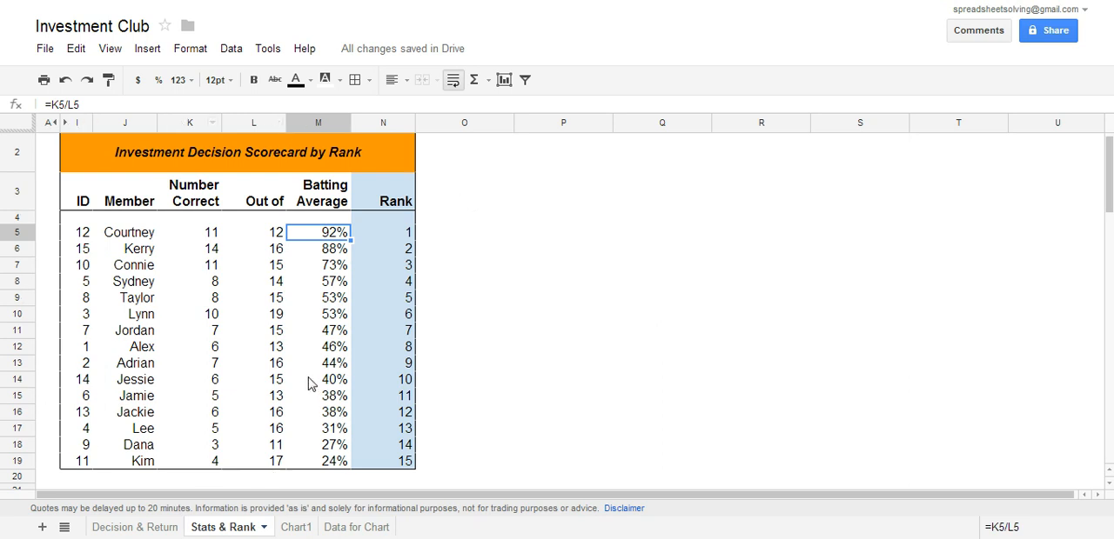
mouse_move(306, 365)
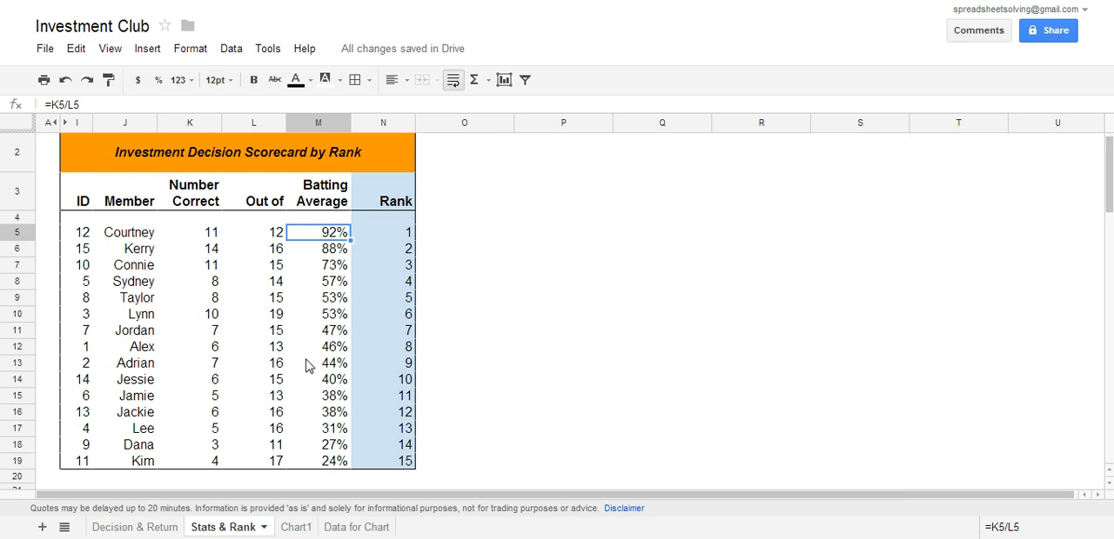
mouse_move(117, 384)
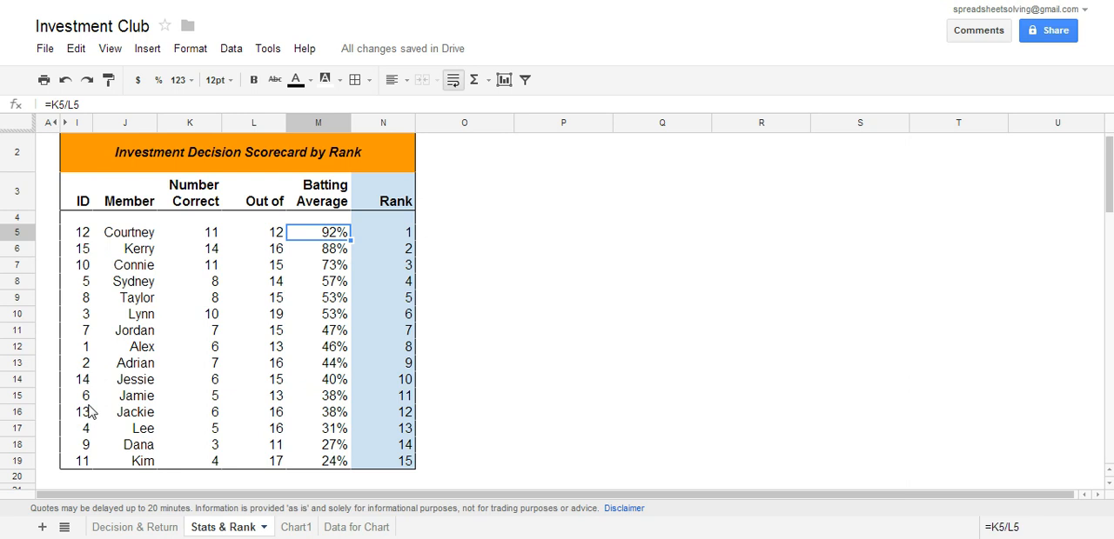
mouse_move(129, 388)
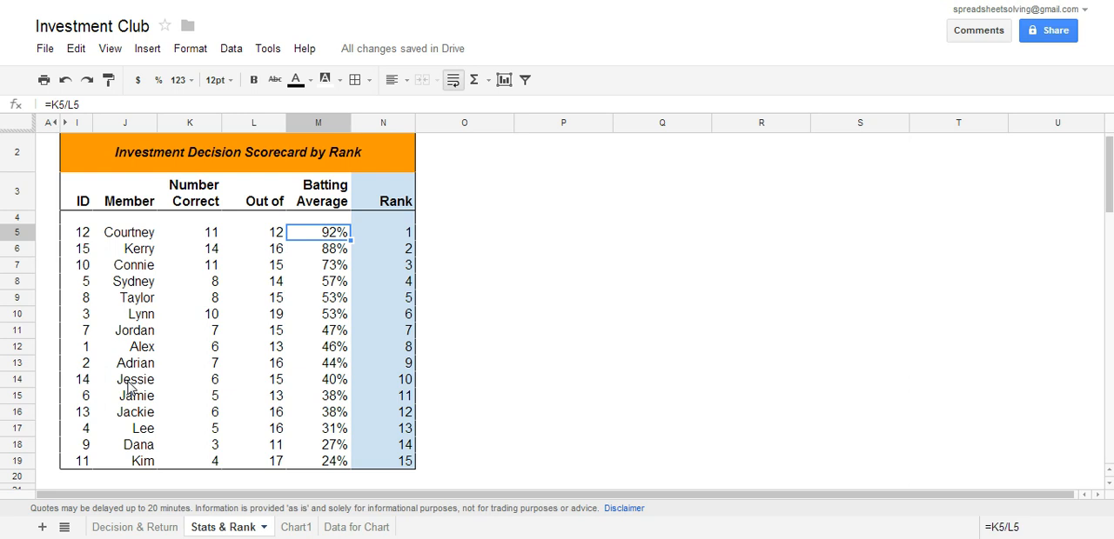
mouse_move(223, 253)
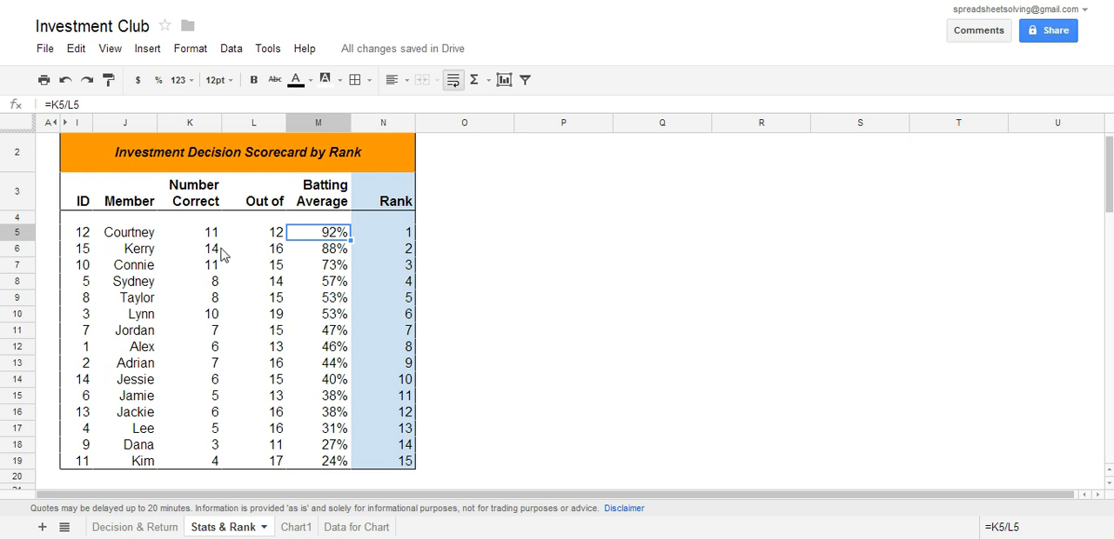
mouse_move(216, 238)
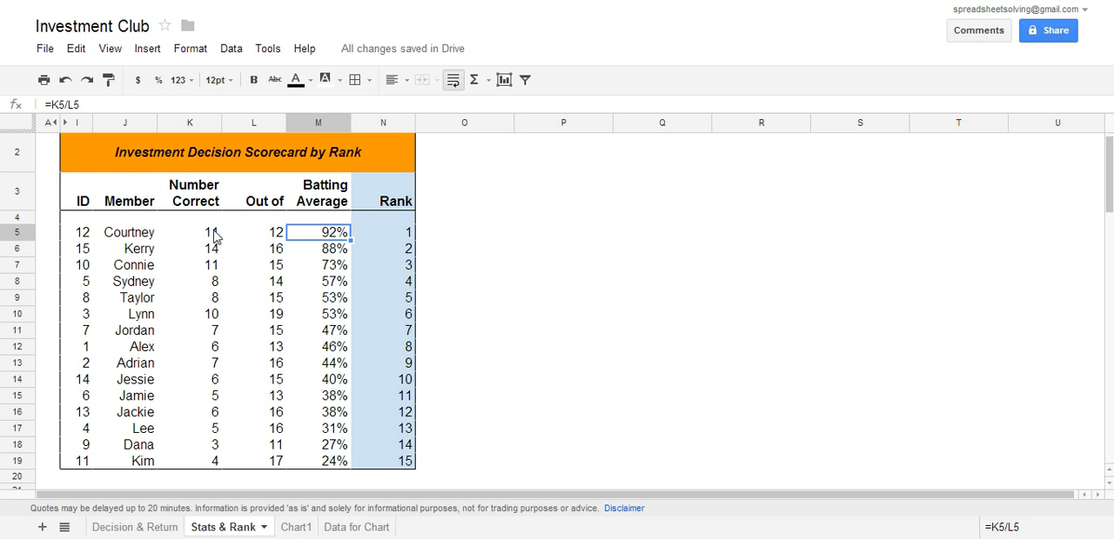
mouse_move(282, 249)
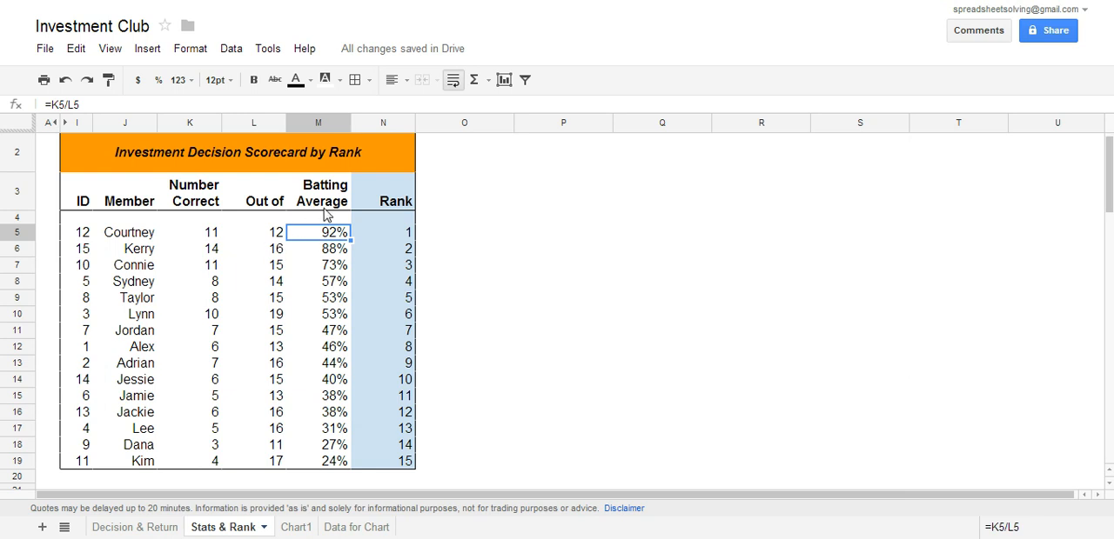
mouse_move(290, 215)
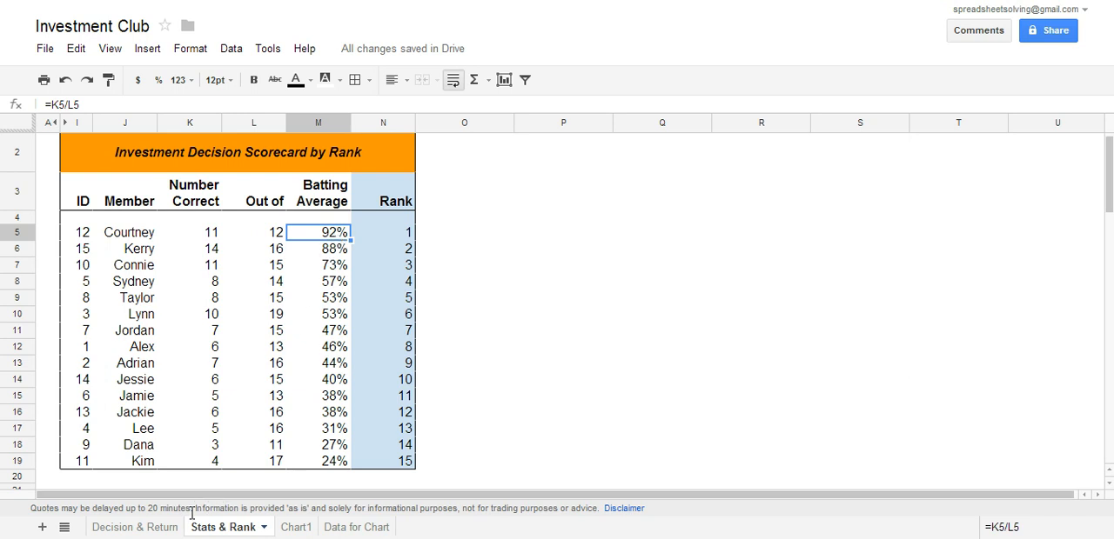
Step: Open the Decision & Return sheet and select the empty decision cell under Alex
left_click(134, 527)
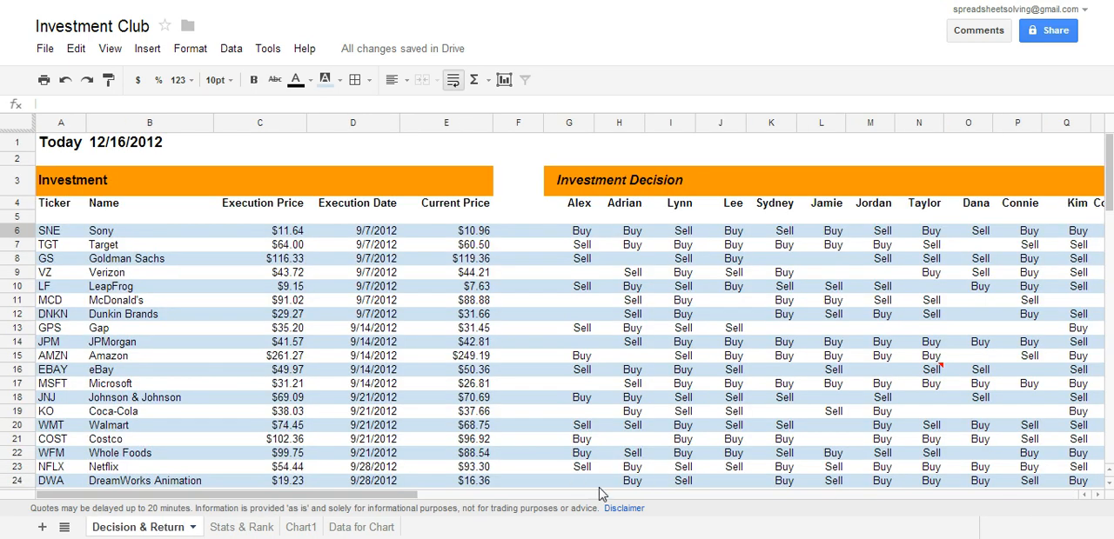
mouse_move(365, 239)
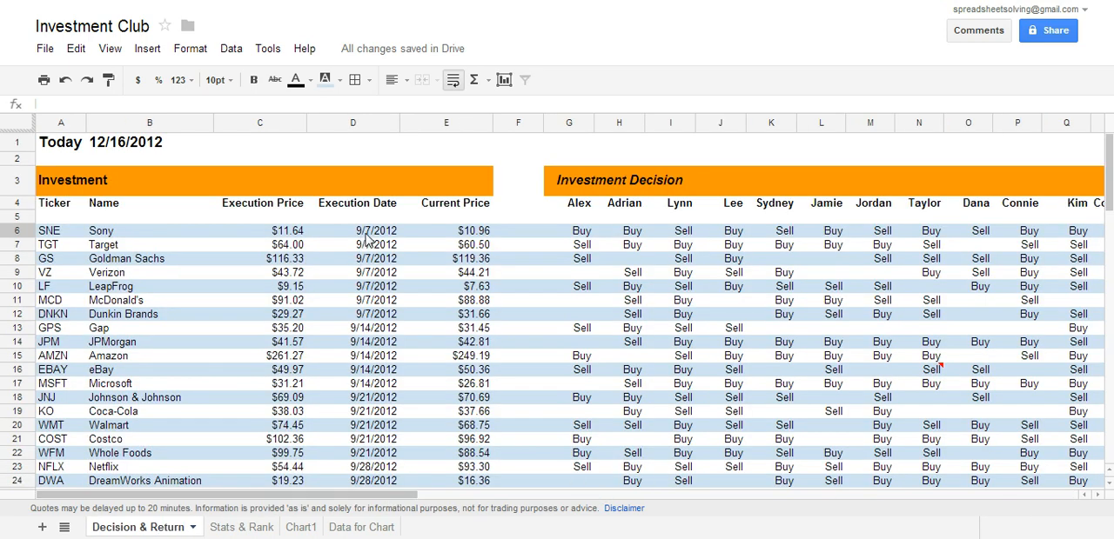
mouse_move(364, 324)
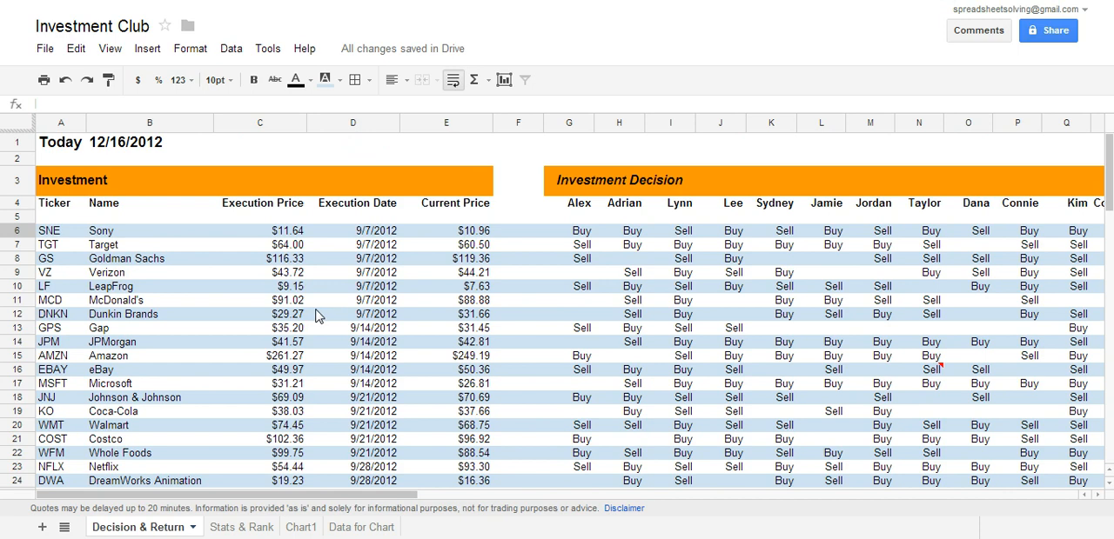
mouse_move(422, 278)
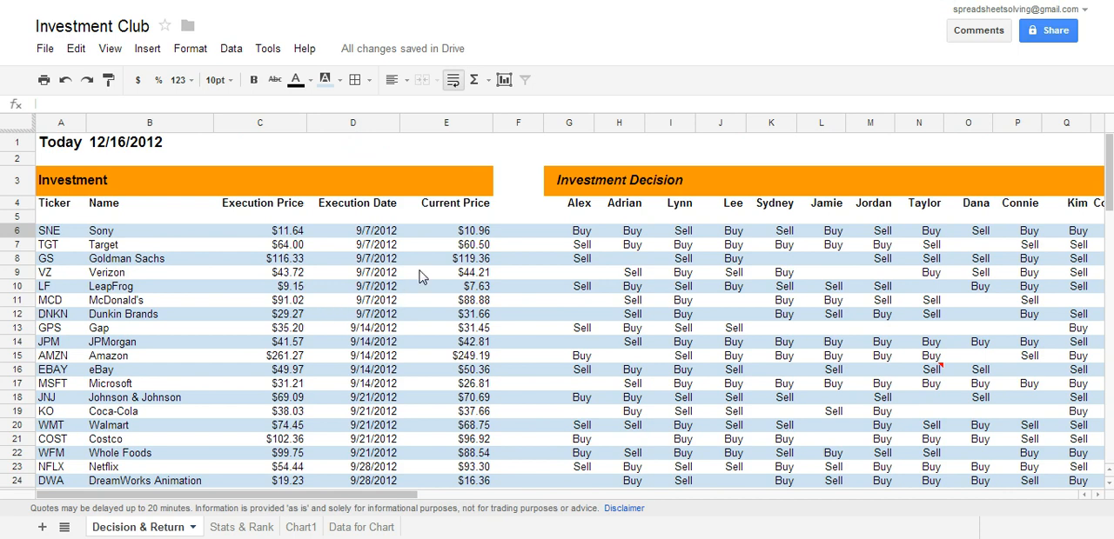
left_click(568, 215)
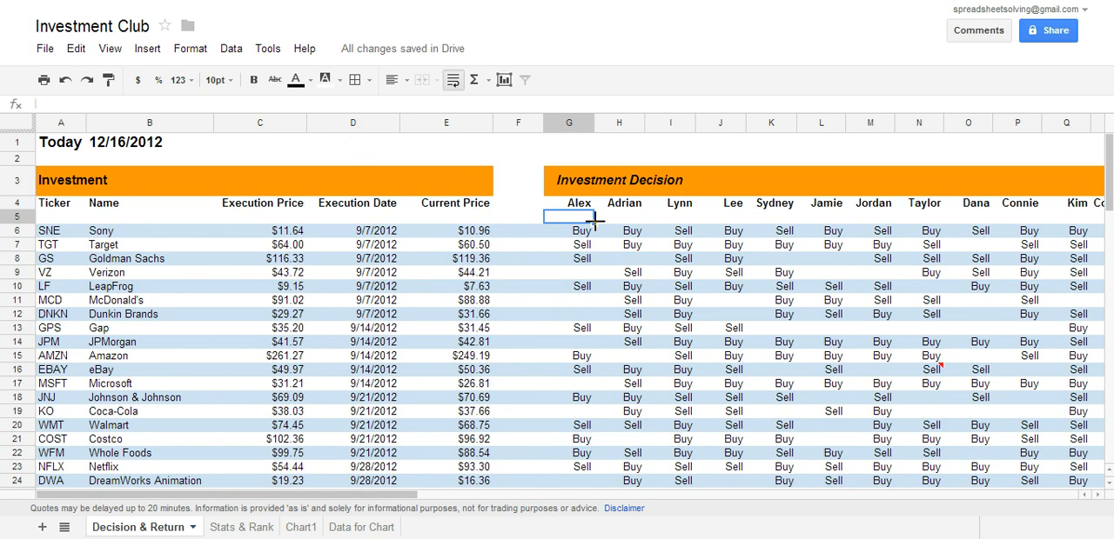
mouse_move(416, 209)
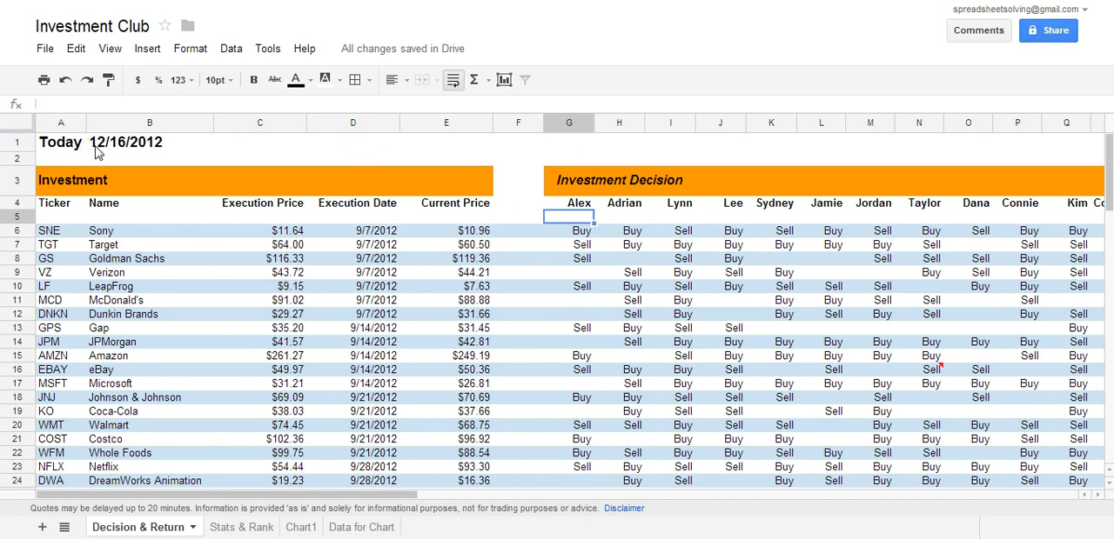
mouse_move(380, 213)
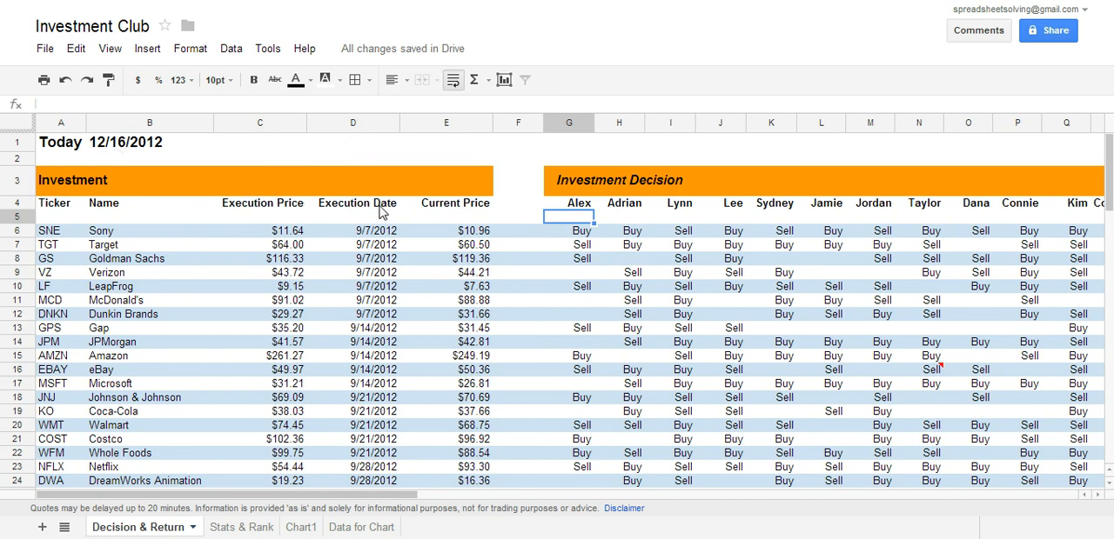
mouse_move(369, 242)
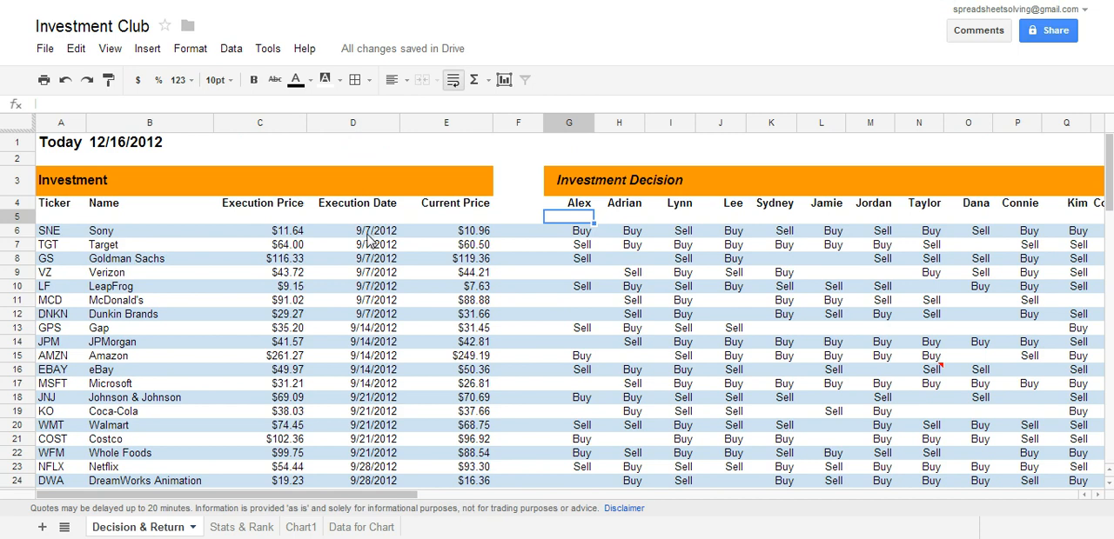
mouse_move(338, 244)
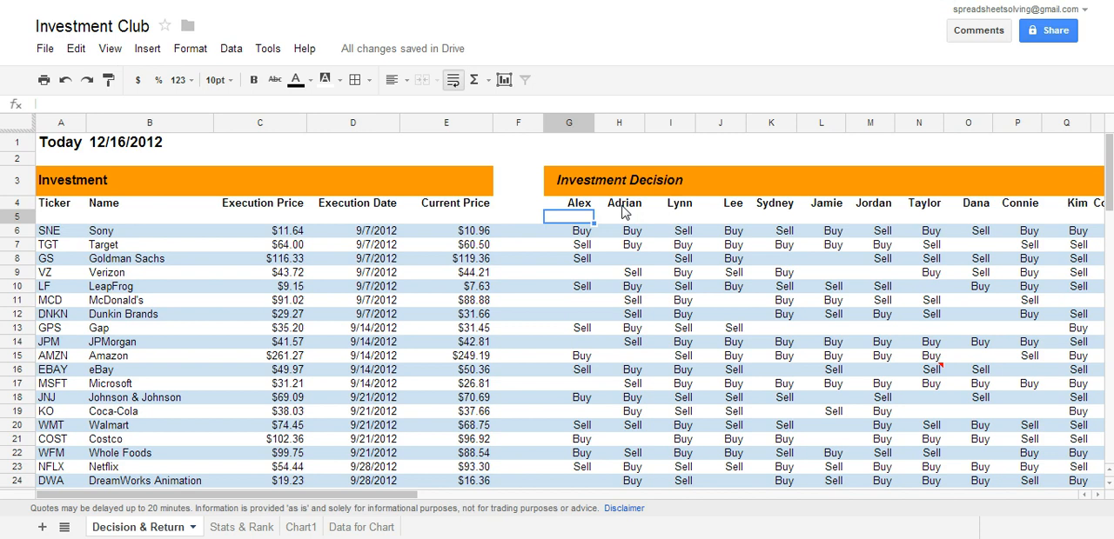
mouse_move(271, 252)
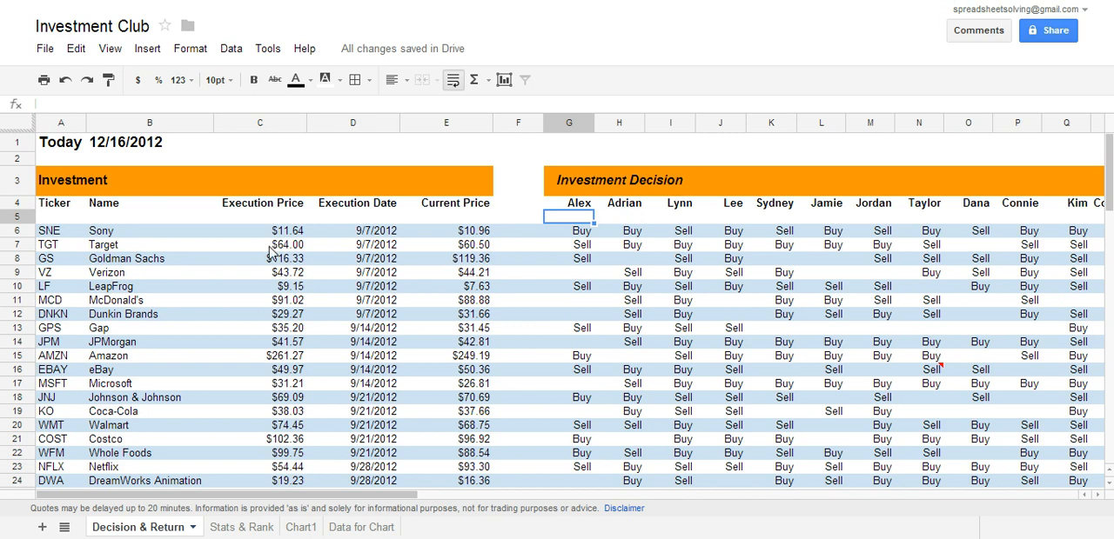
mouse_move(31, 238)
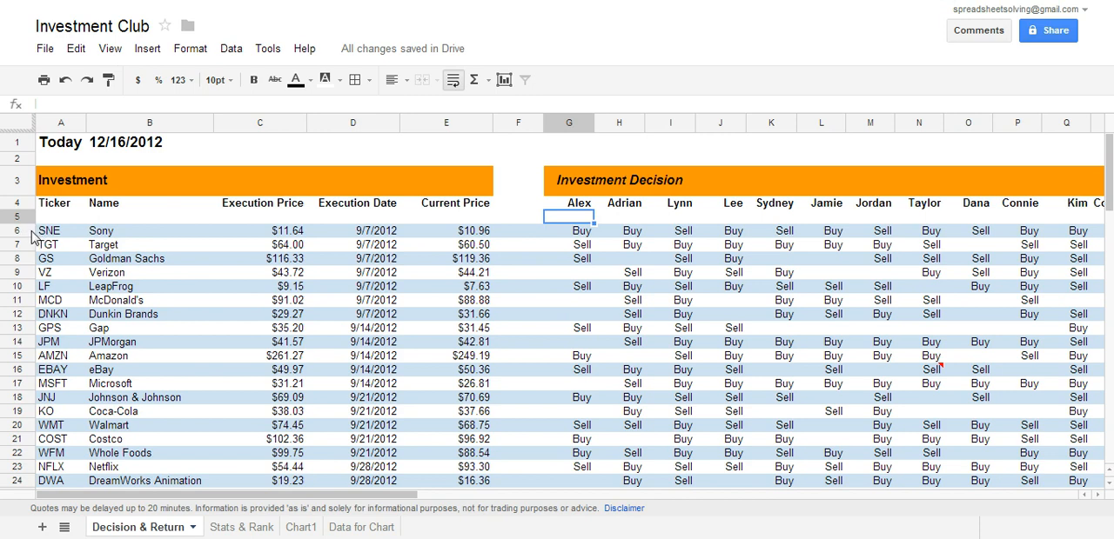
mouse_move(272, 236)
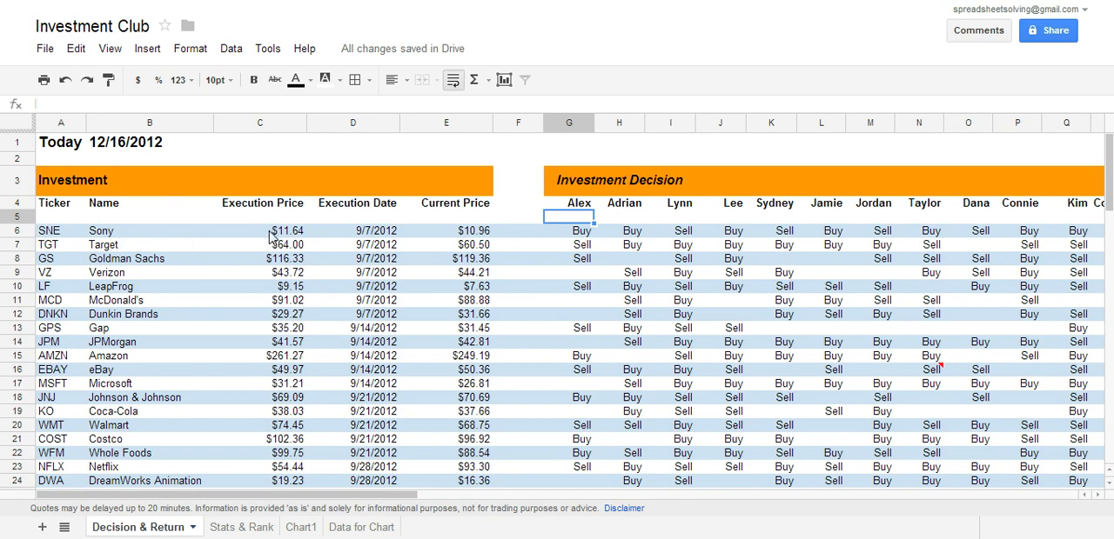
mouse_move(372, 241)
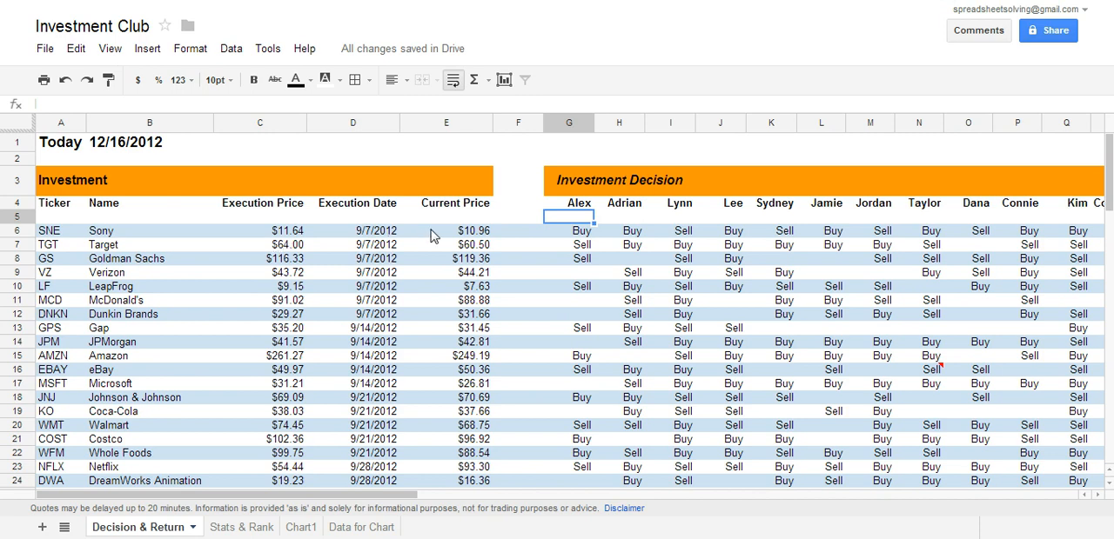
mouse_move(484, 245)
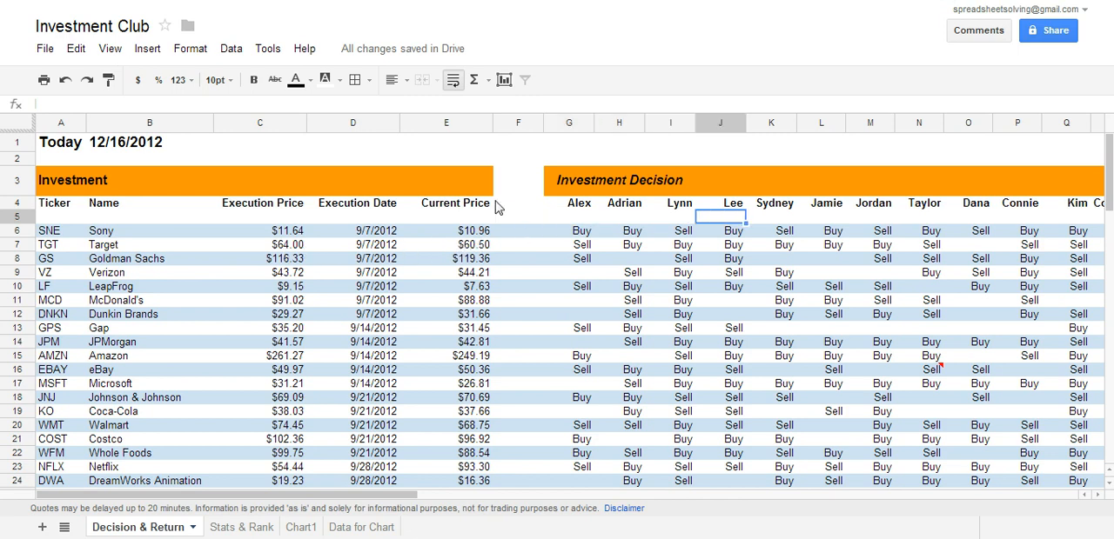
left_click(670, 231)
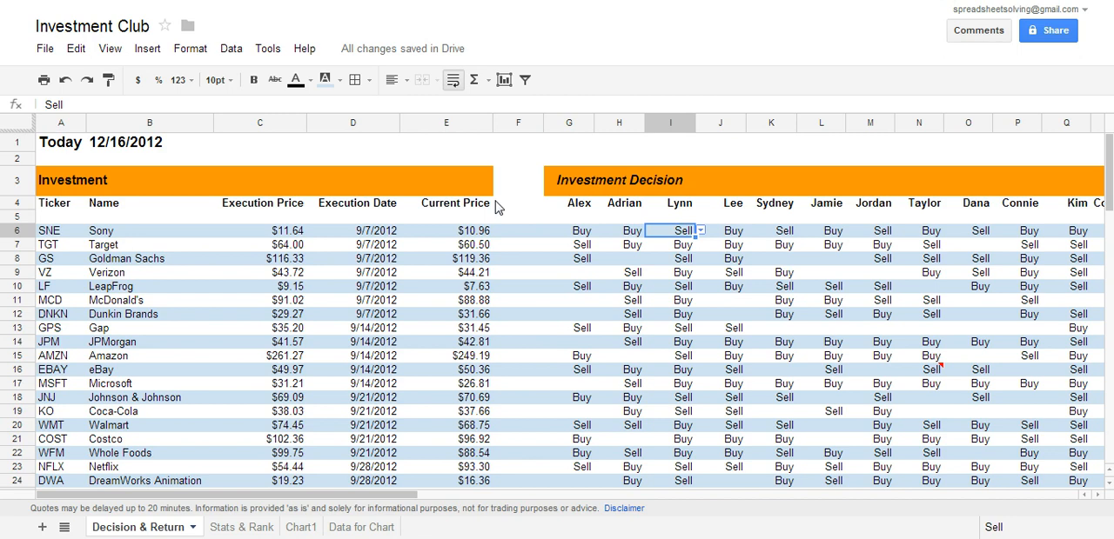
left_click(770, 230)
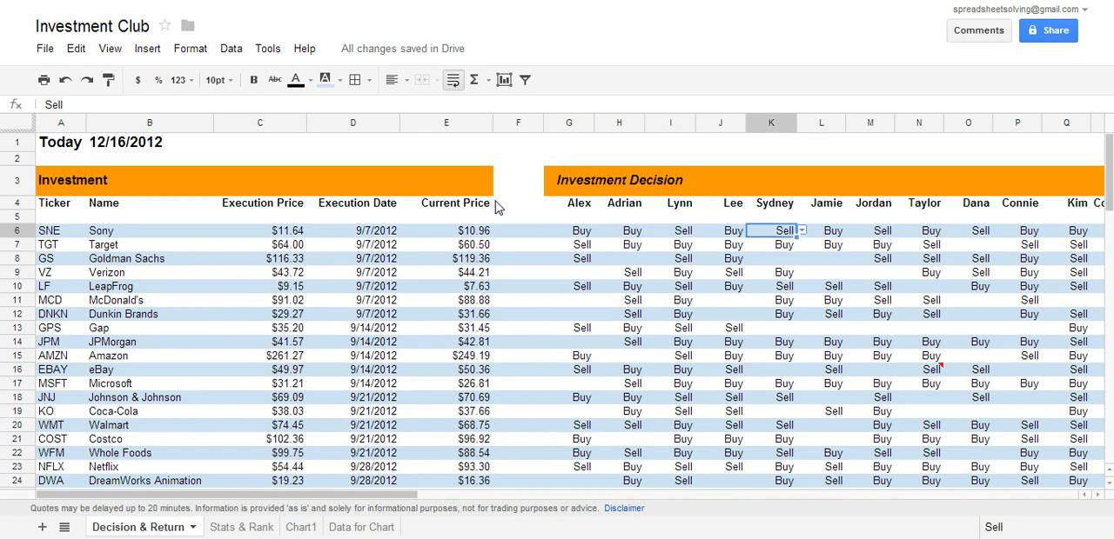
left_click(569, 230)
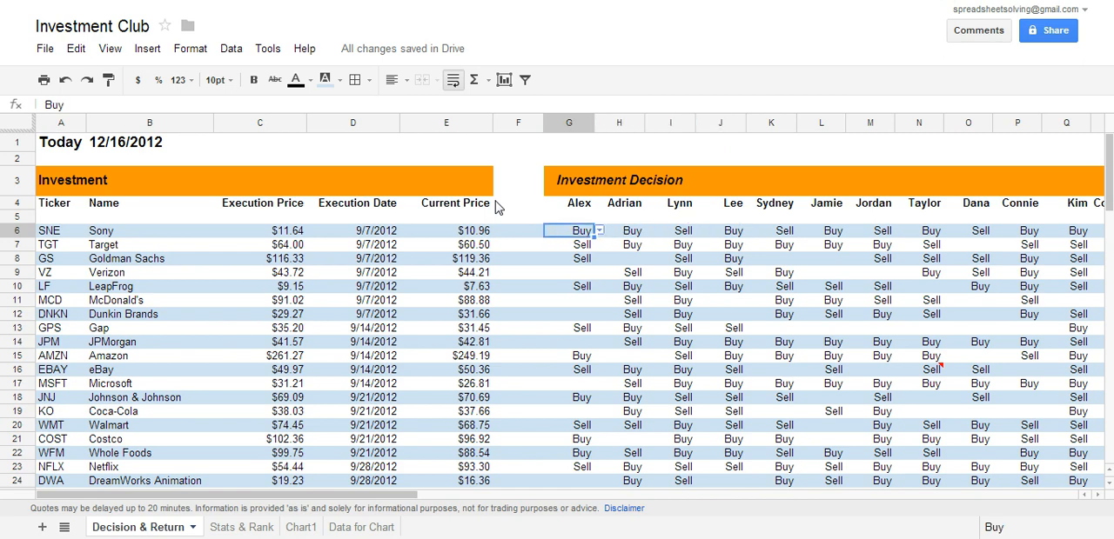
left_click(446, 231)
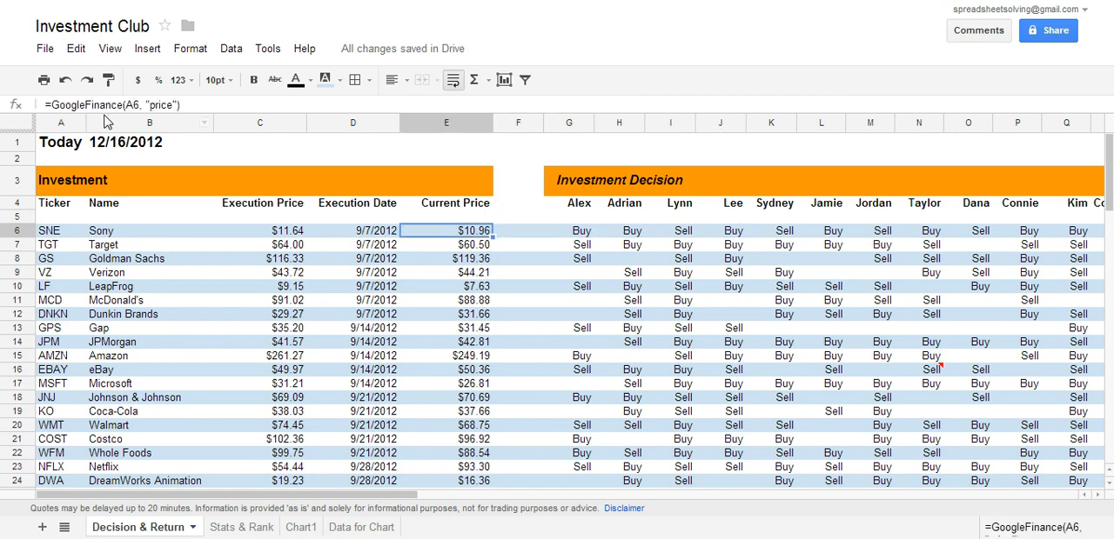
mouse_move(161, 120)
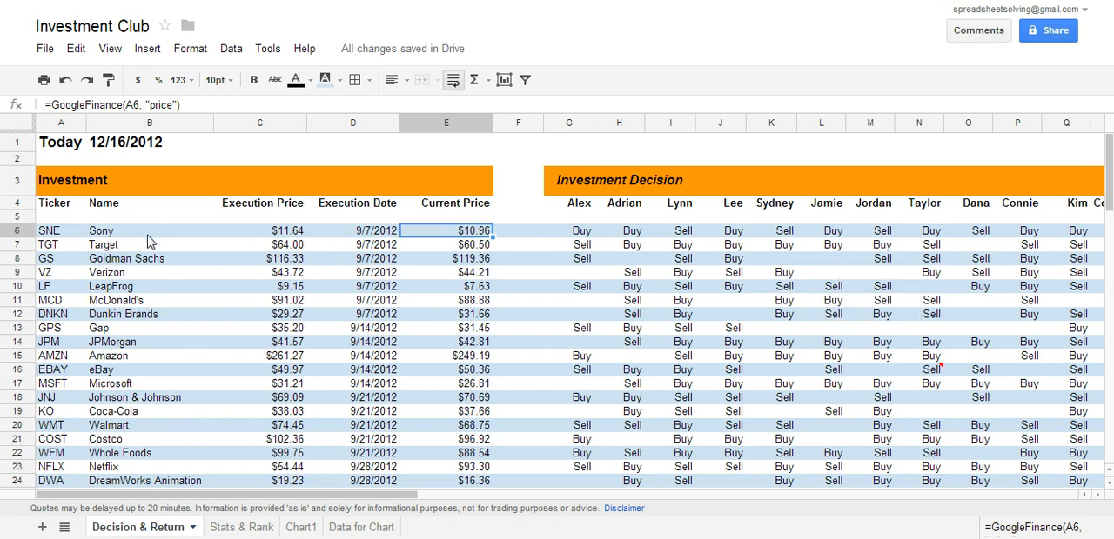
mouse_move(69, 381)
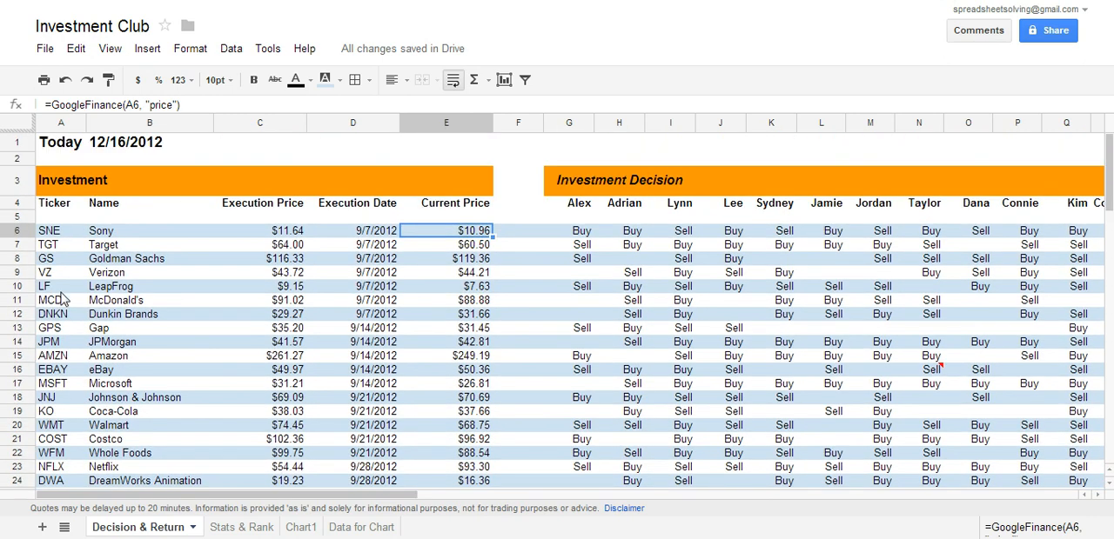
mouse_move(68, 272)
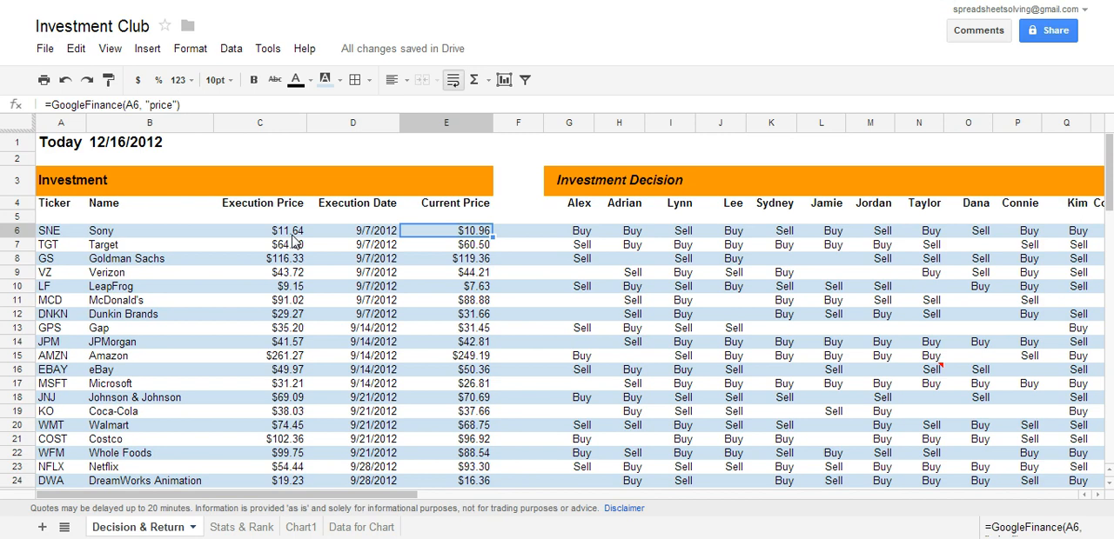
left_click(579, 230)
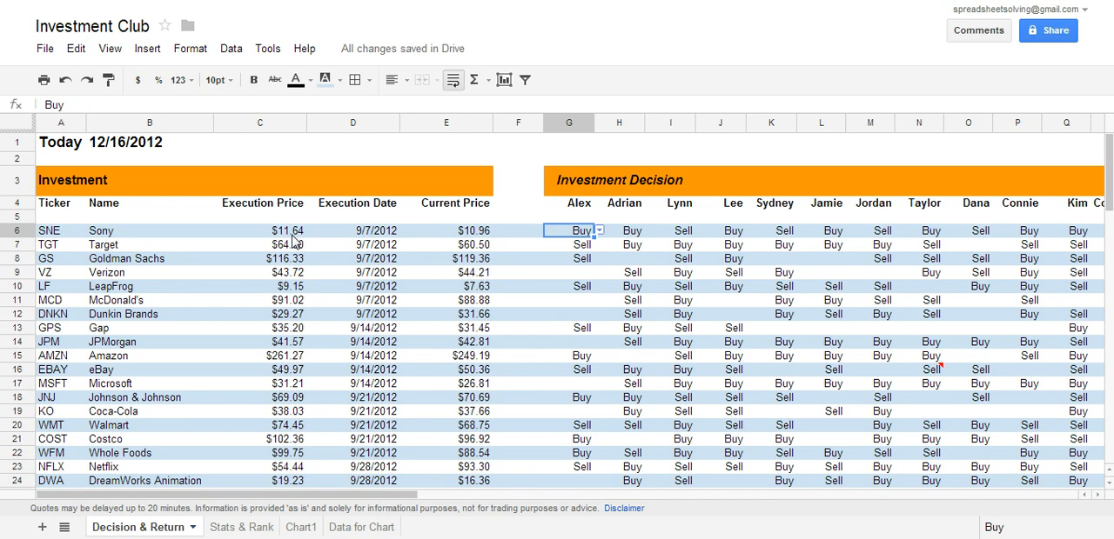
left_click(569, 244)
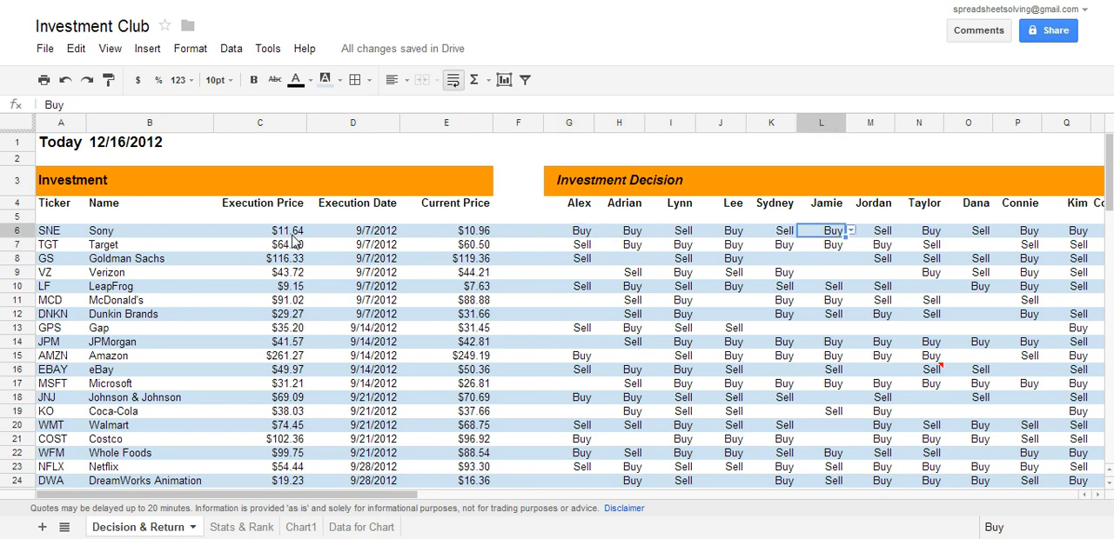
scroll("right", 3)
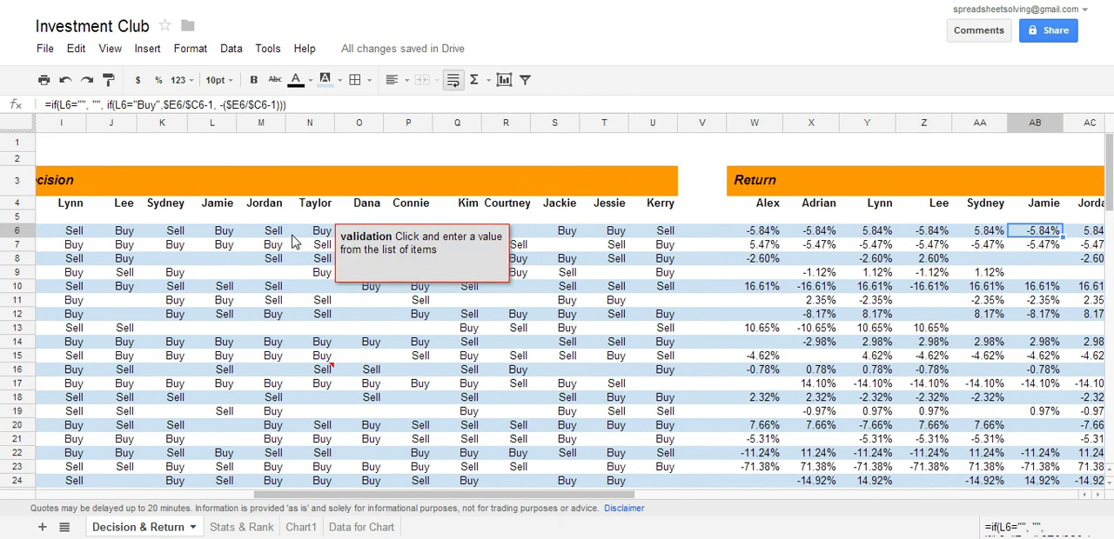
left_click(755, 231)
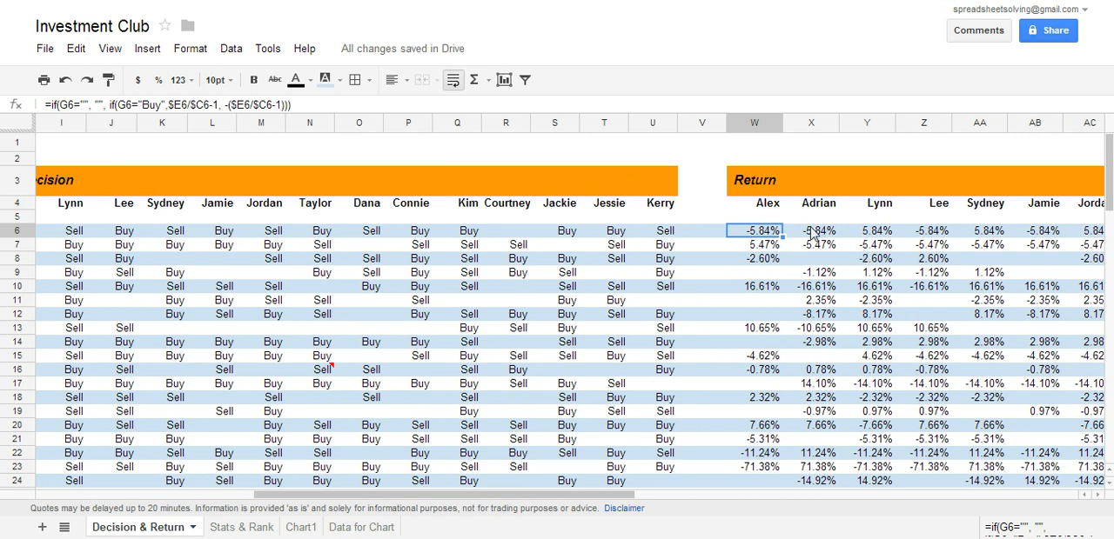
mouse_move(775, 250)
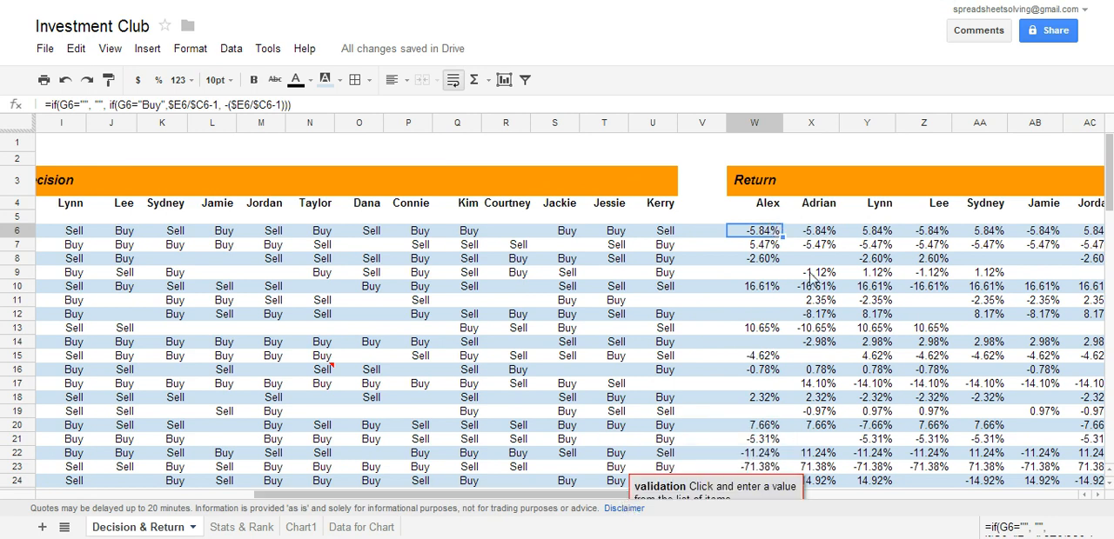
scroll("down", 3)
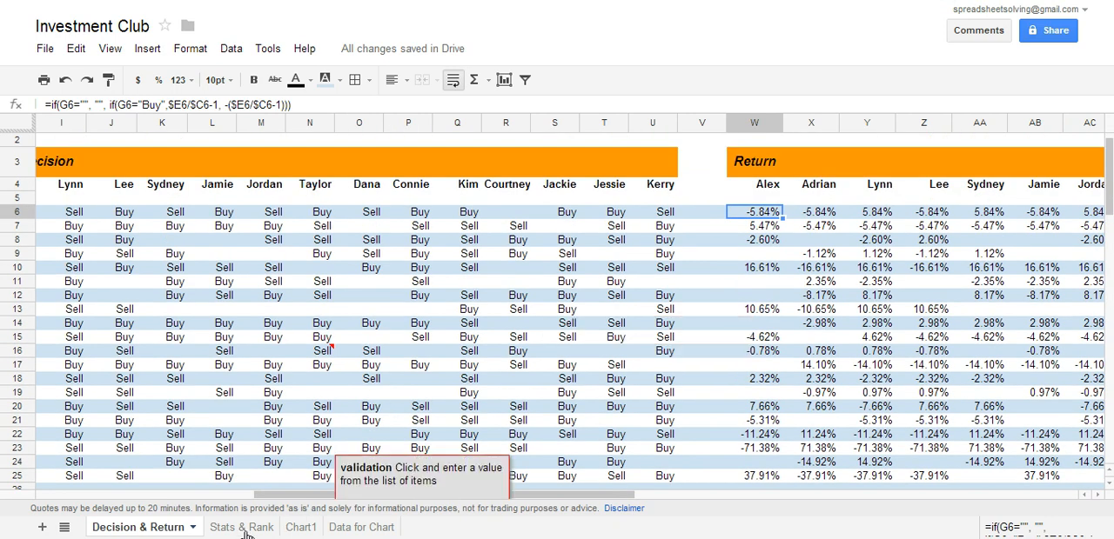
Step: Show the Stats & Rank scorecard, where Courtney ranks first at 92%
left_click(223, 526)
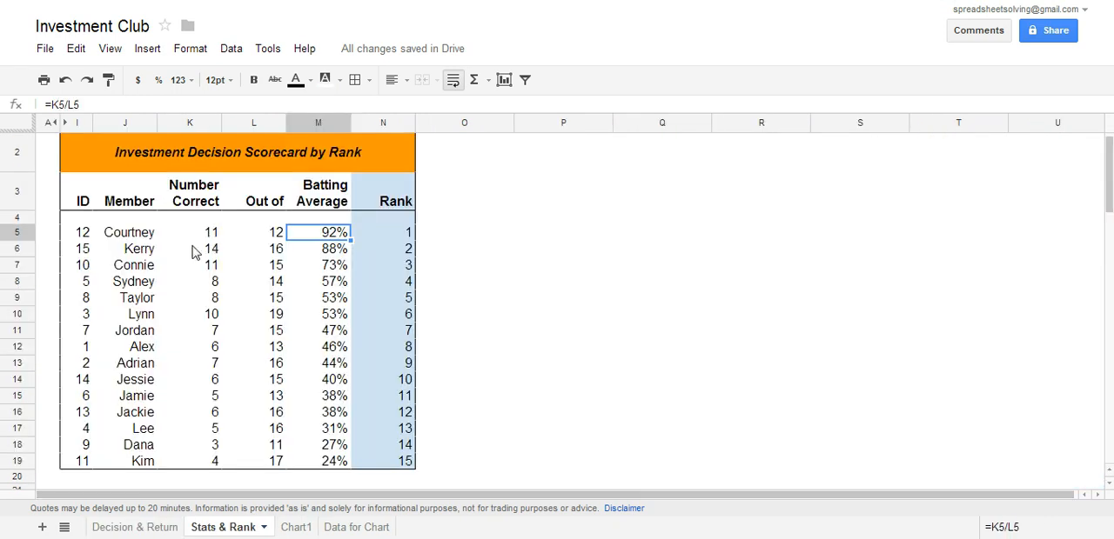
mouse_move(277, 243)
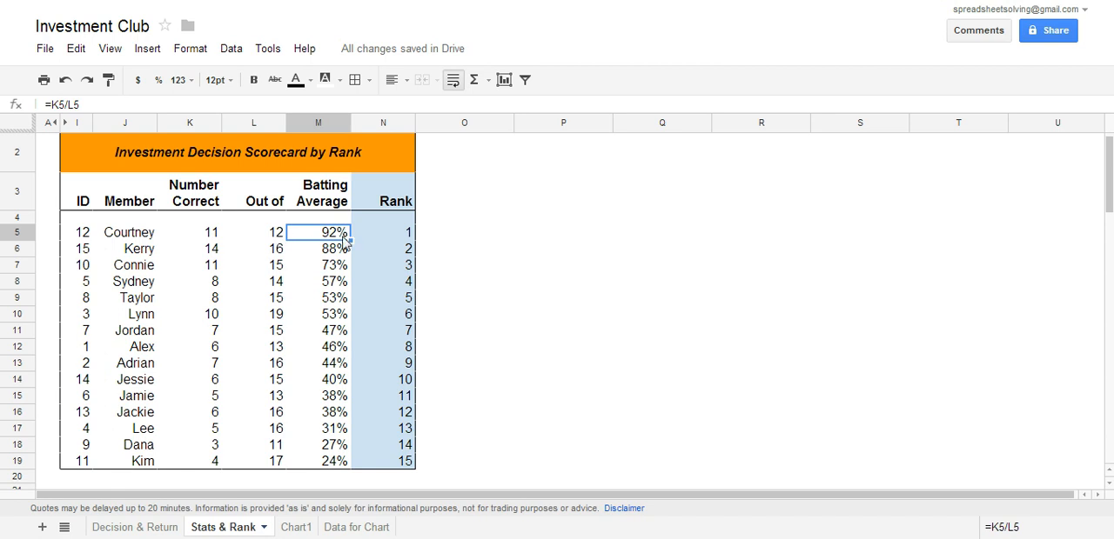
mouse_move(266, 291)
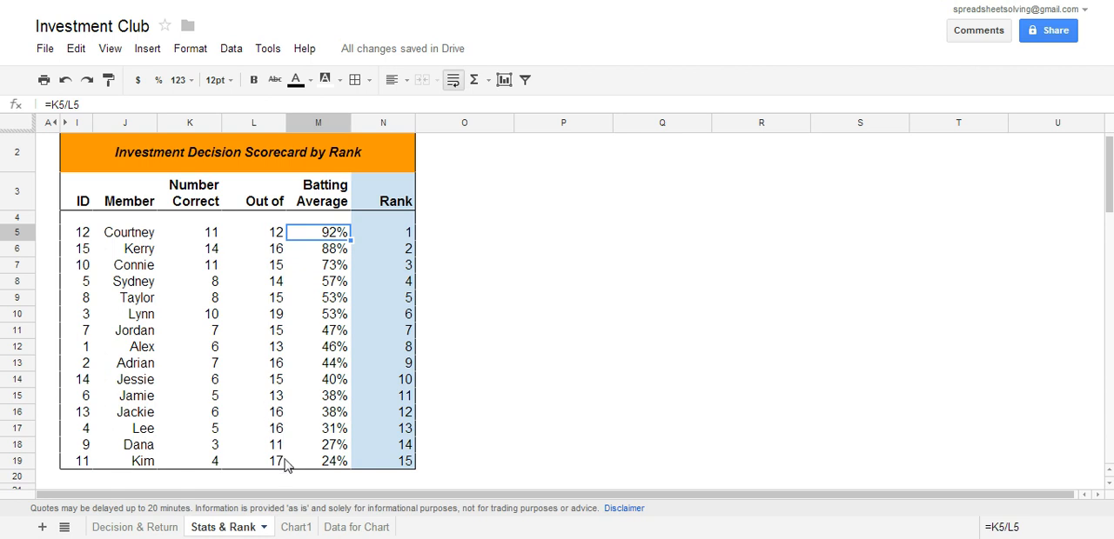
mouse_move(258, 255)
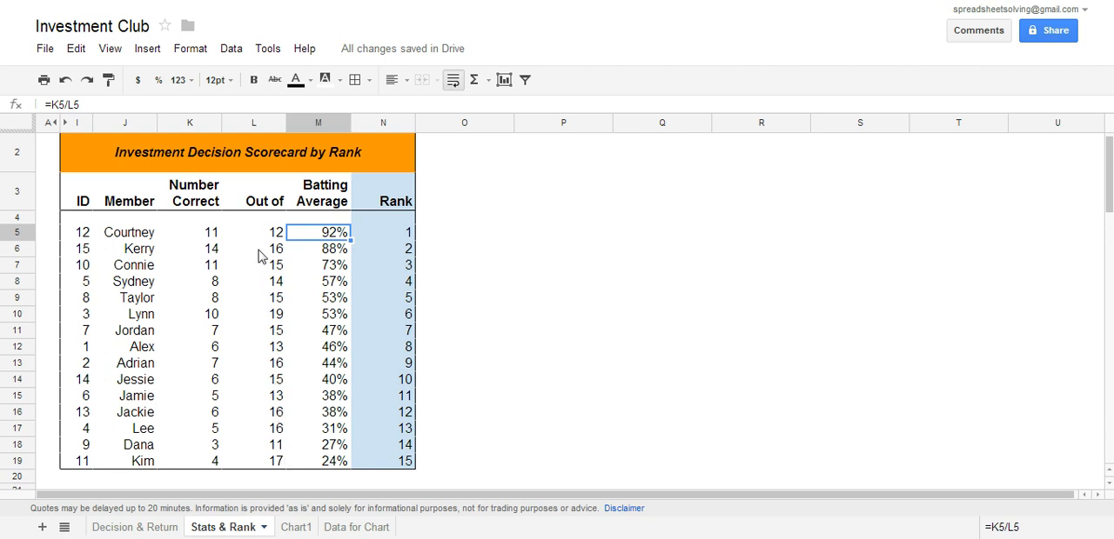
mouse_move(245, 303)
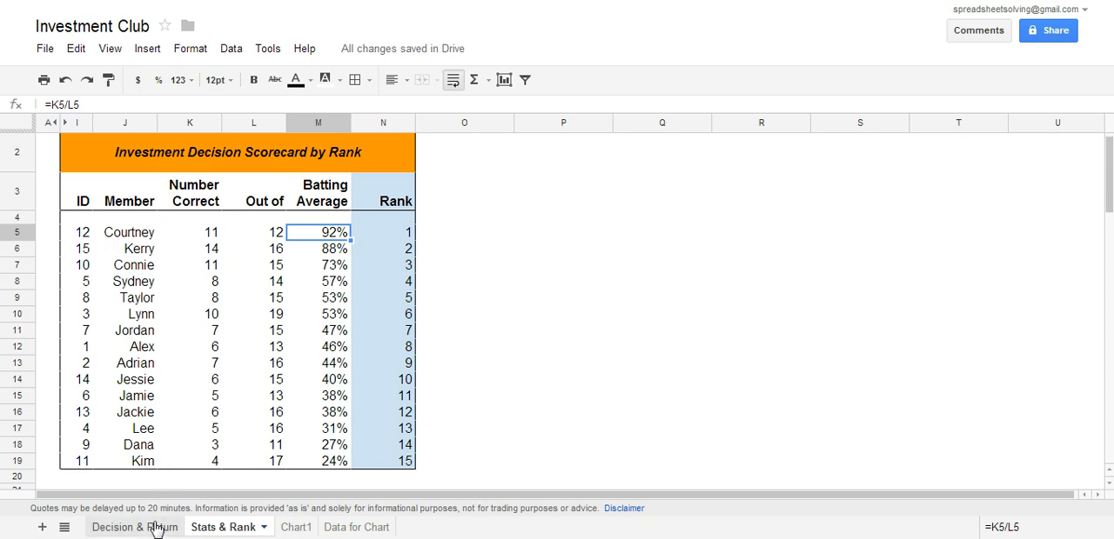
Step: Back on Decision & Return, show the Buy/Sell choices for Alex's Sony decision
left_click(135, 528)
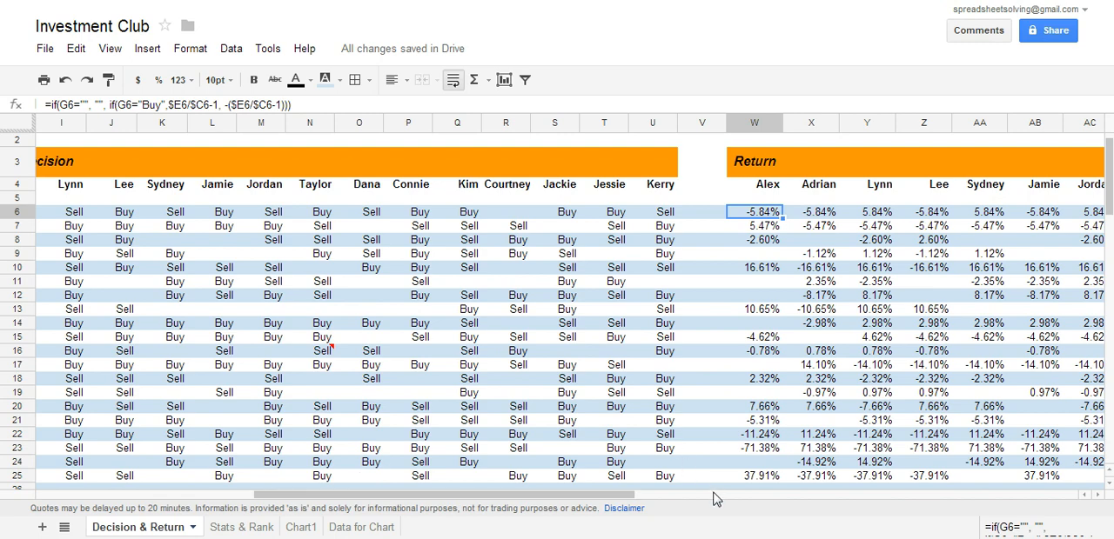
scroll("left", 3)
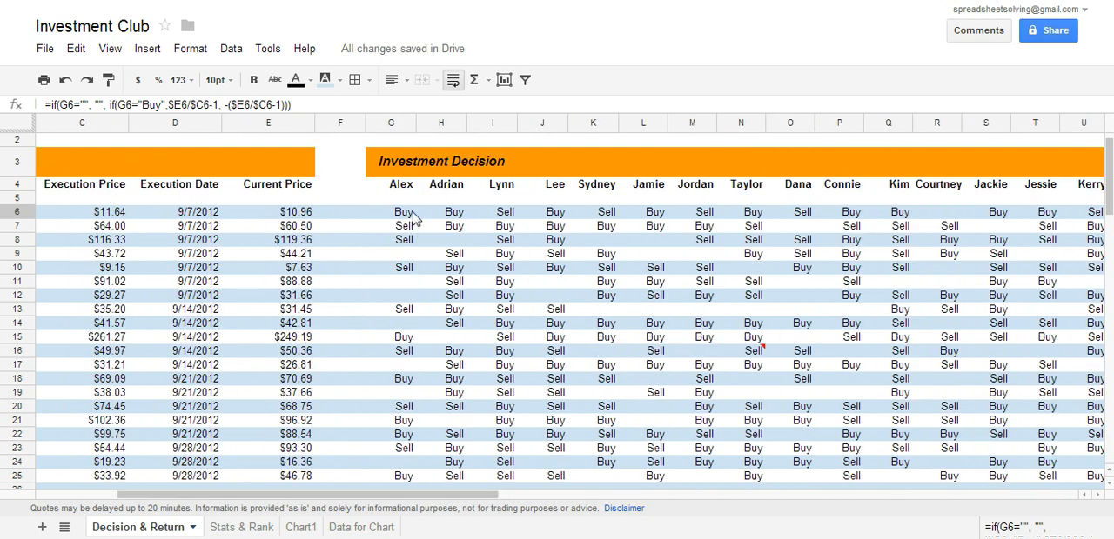
left_click(421, 211)
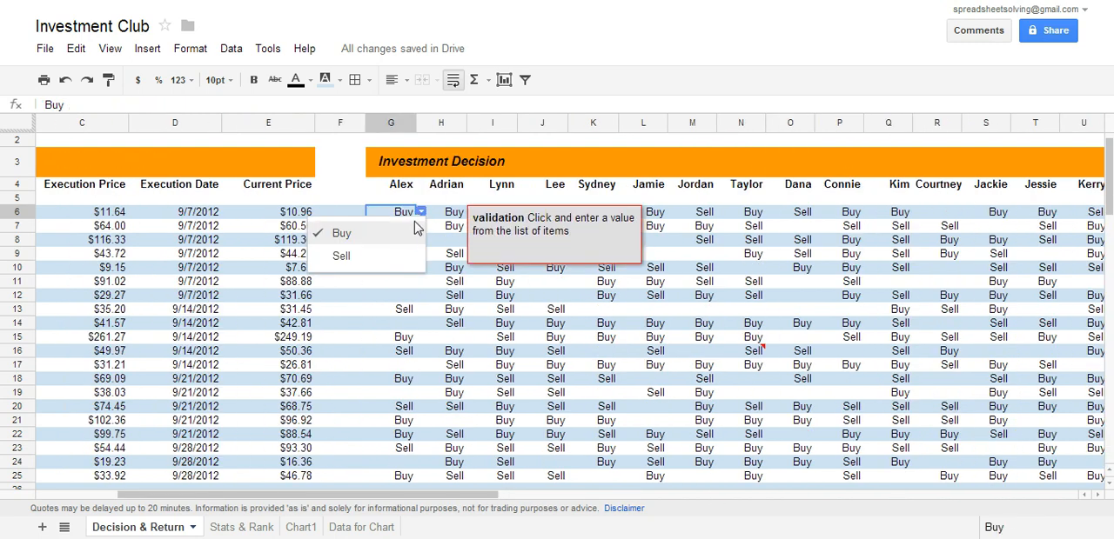
mouse_move(369, 241)
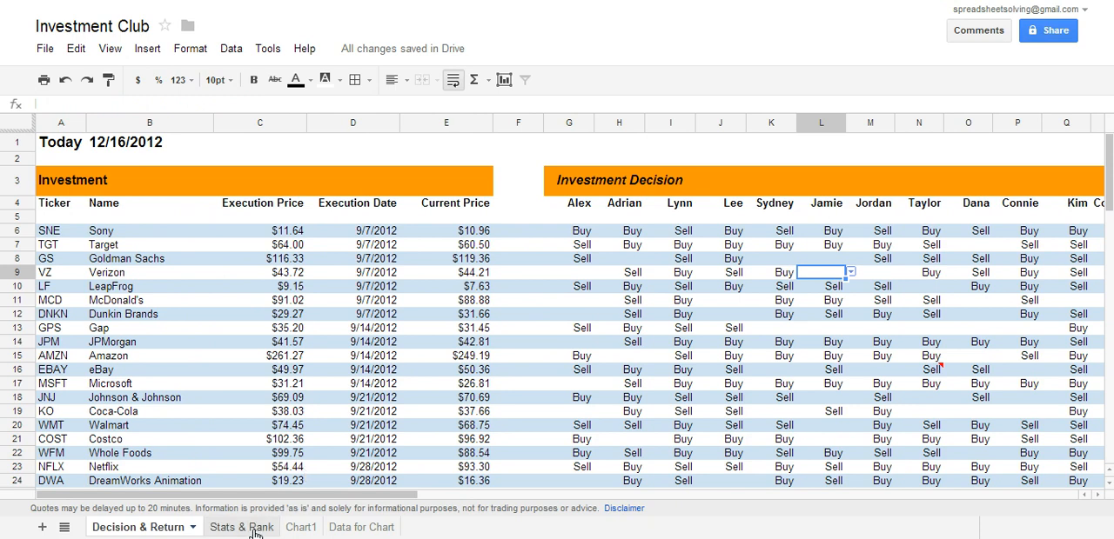
Step: View the Batting Average bar chart in Chart1, then return to the Stats & Rank scorecard
left_click(241, 527)
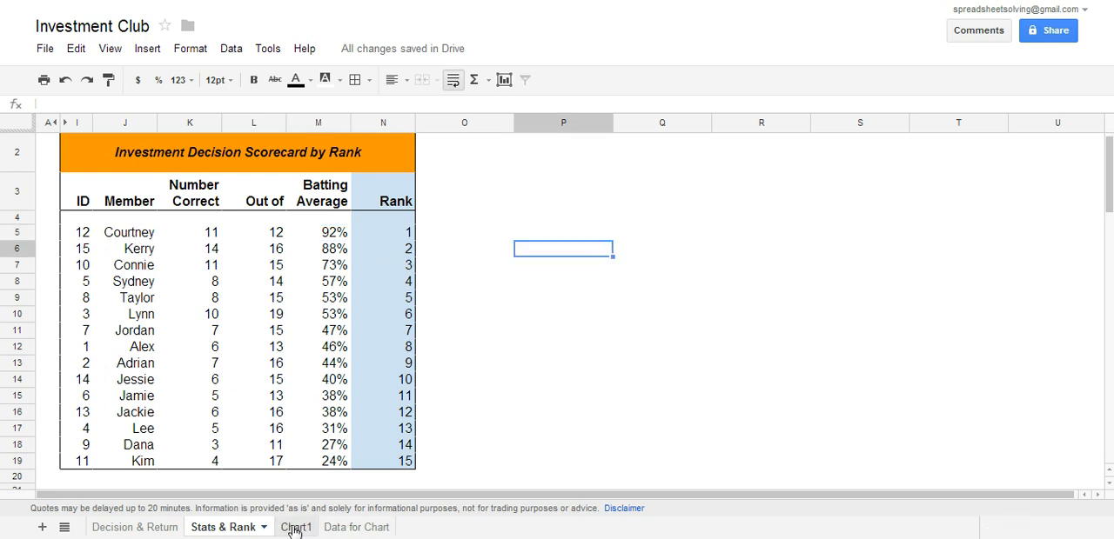
left_click(296, 526)
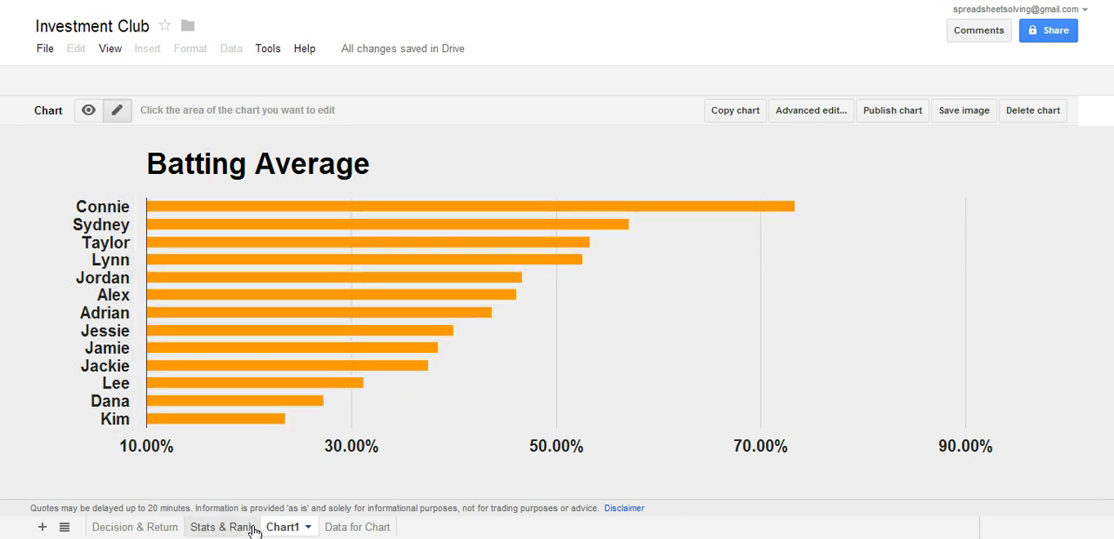
left_click(222, 526)
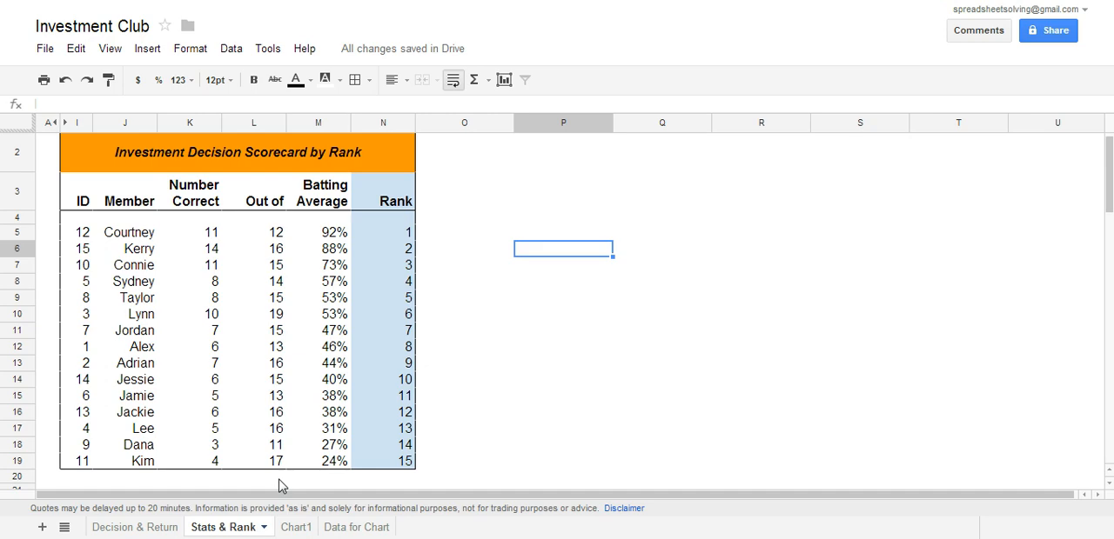
Step: Glance at Chart1, then show Adrian's Sony Buy/Sell choices on Decision & Return, keeping Buy
left_click(134, 527)
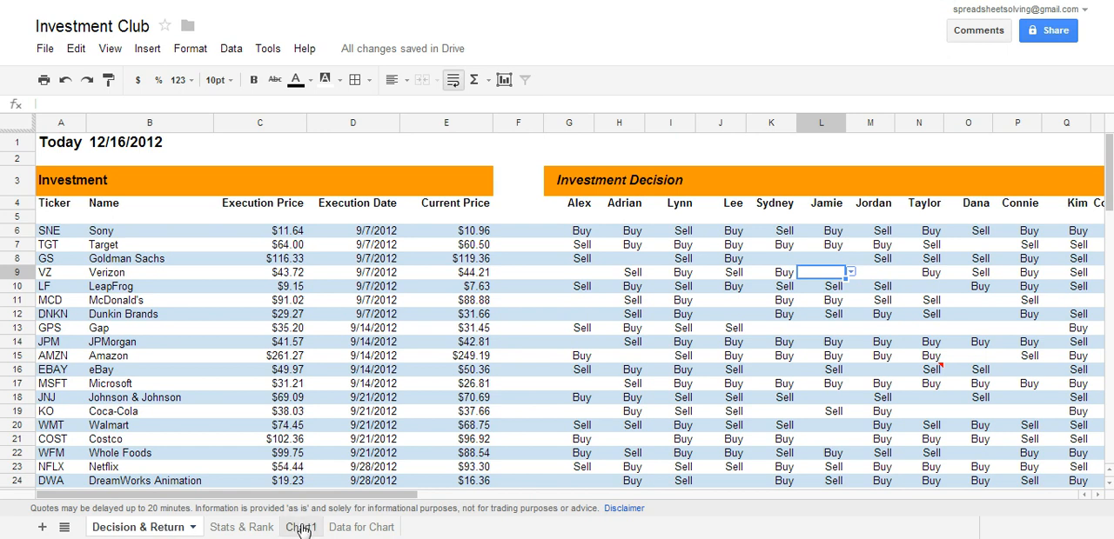
left_click(300, 527)
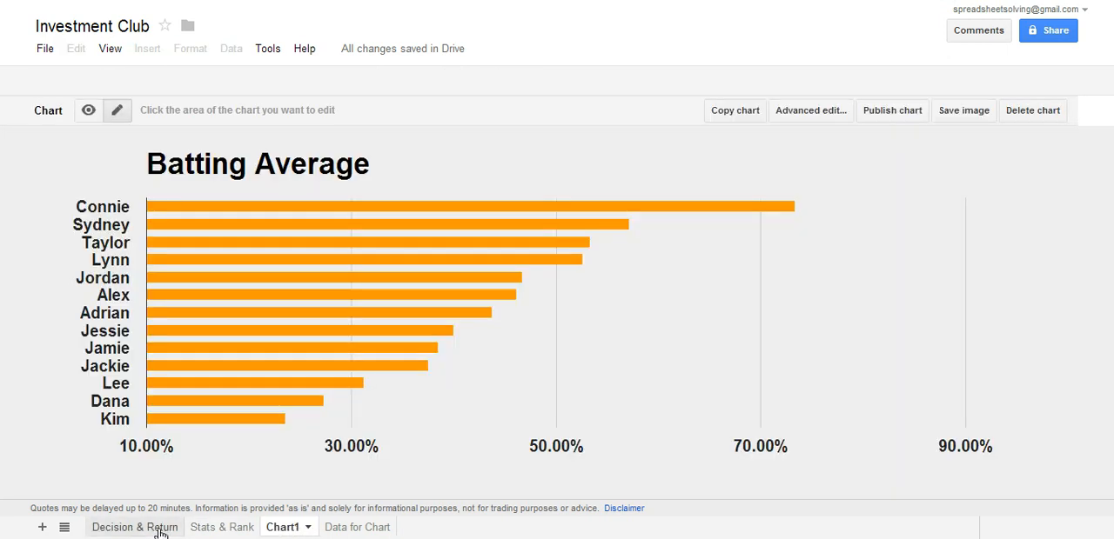
left_click(134, 526)
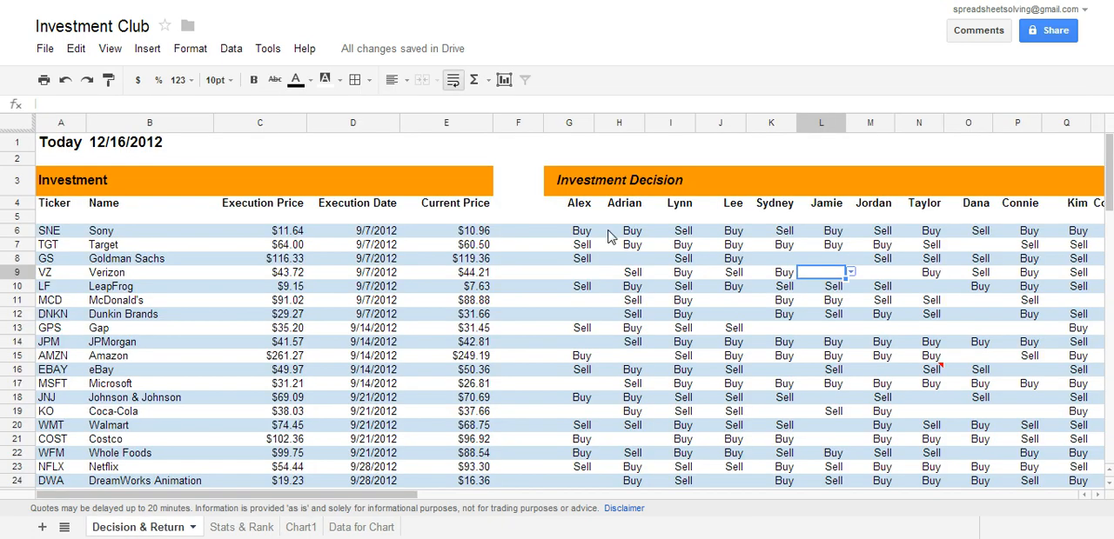
left_click(618, 229)
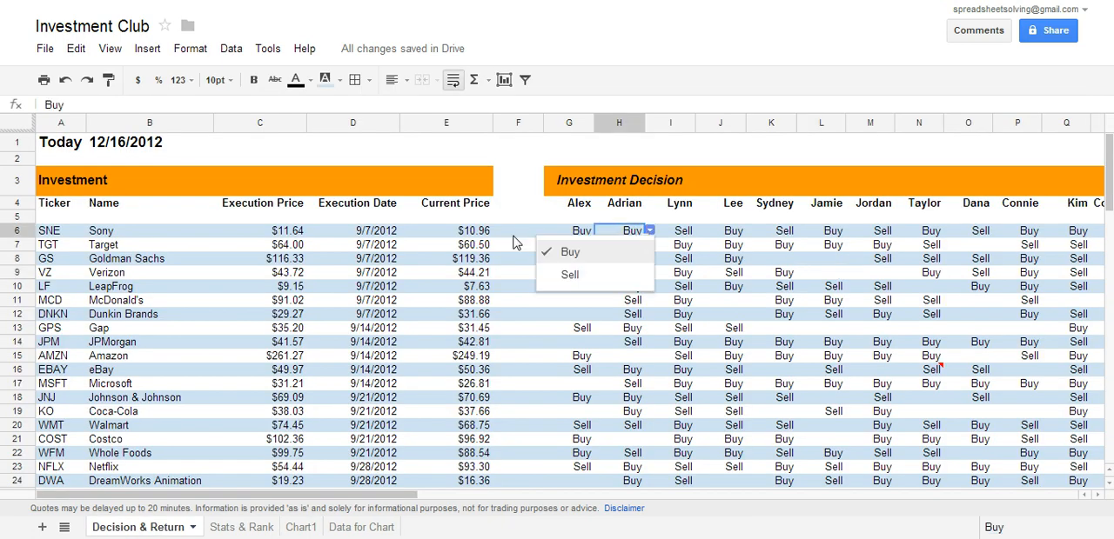
left_click(446, 231)
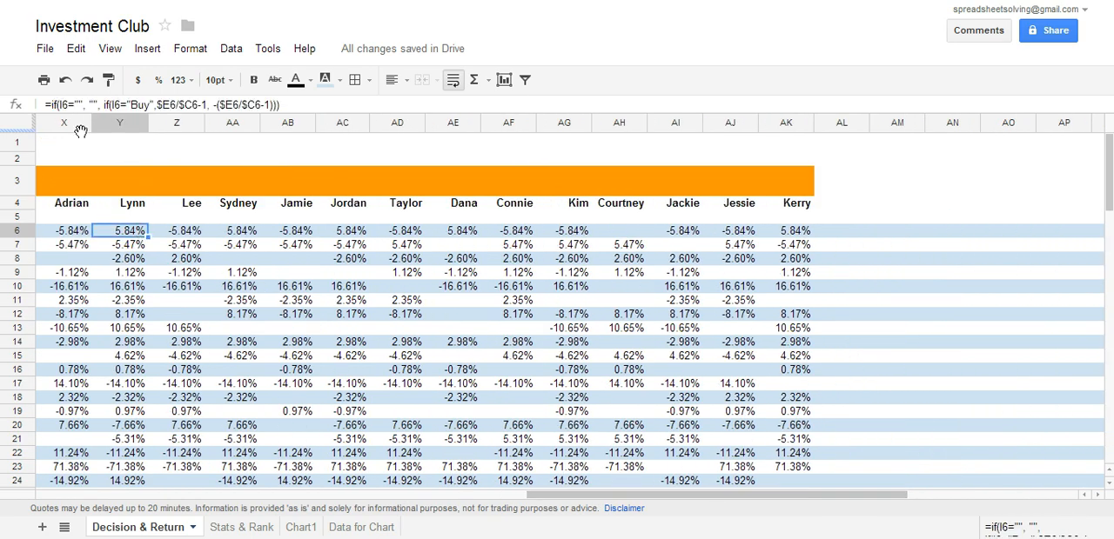
mouse_move(178, 470)
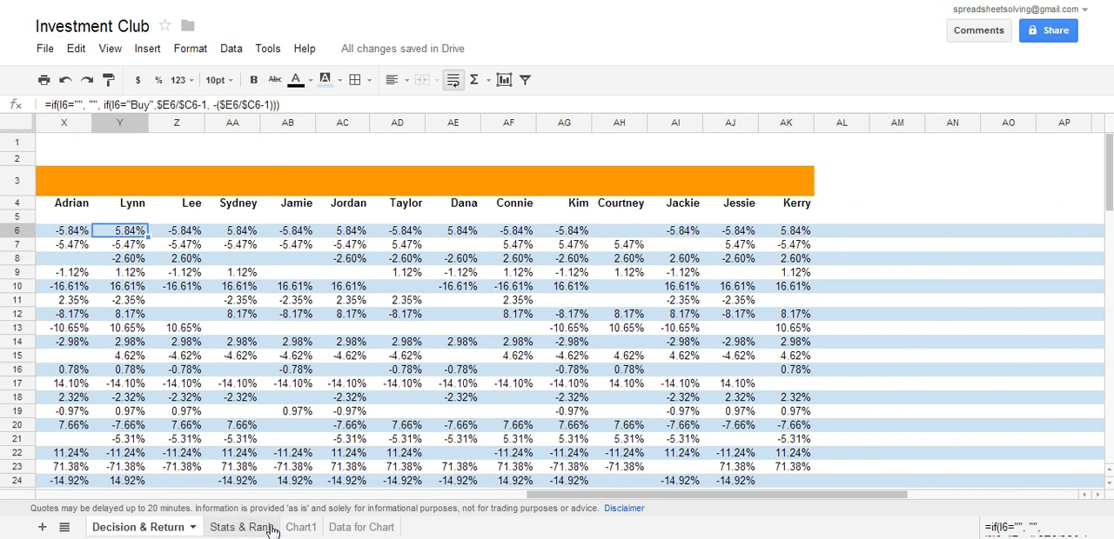
Step: Inspect Courtney's 92% batting average formula =K5/L5, view Chart1, then return to Stats & Rank
left_click(242, 527)
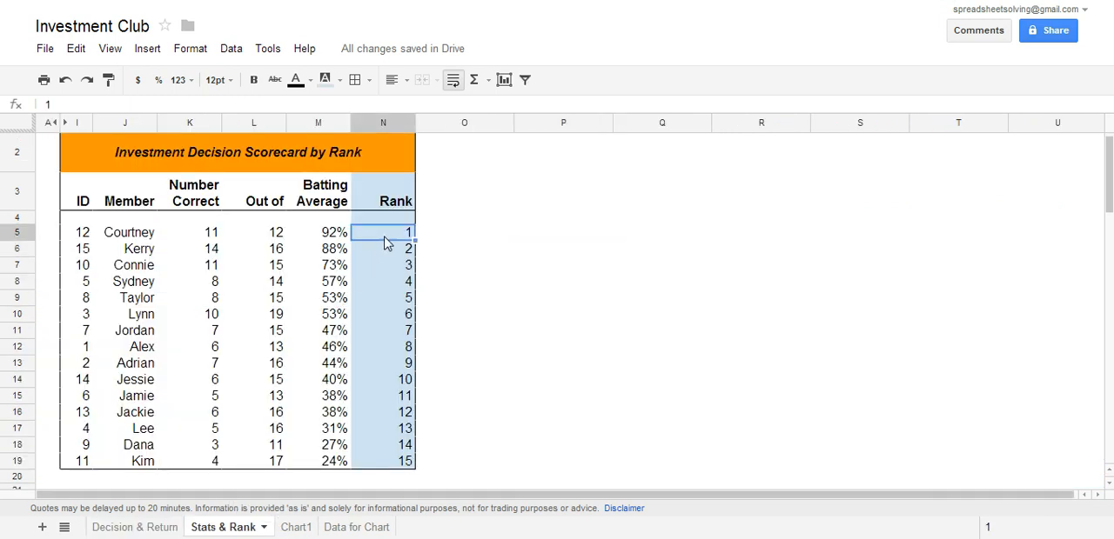
left_click(318, 232)
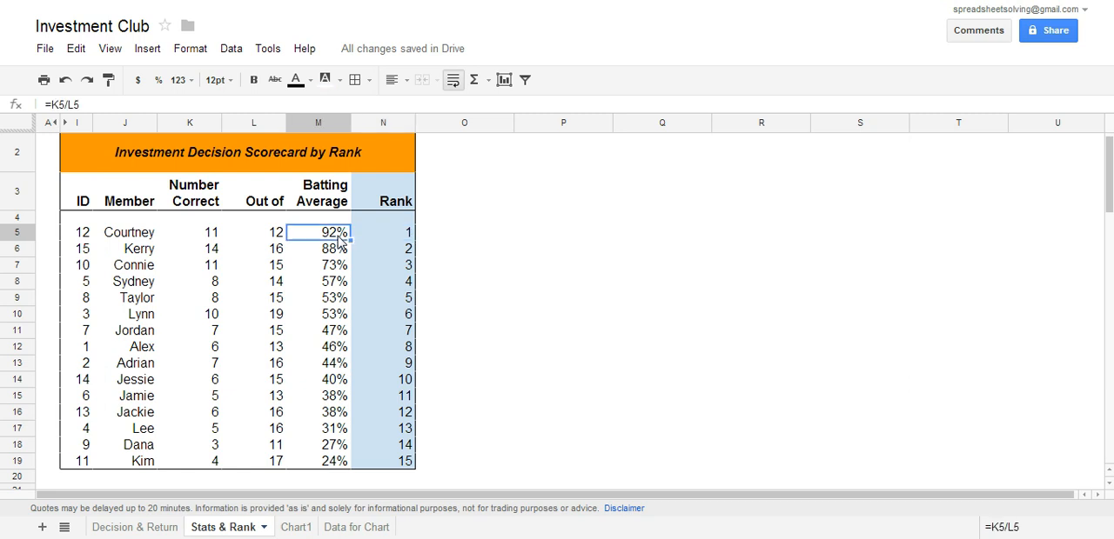
mouse_move(345, 196)
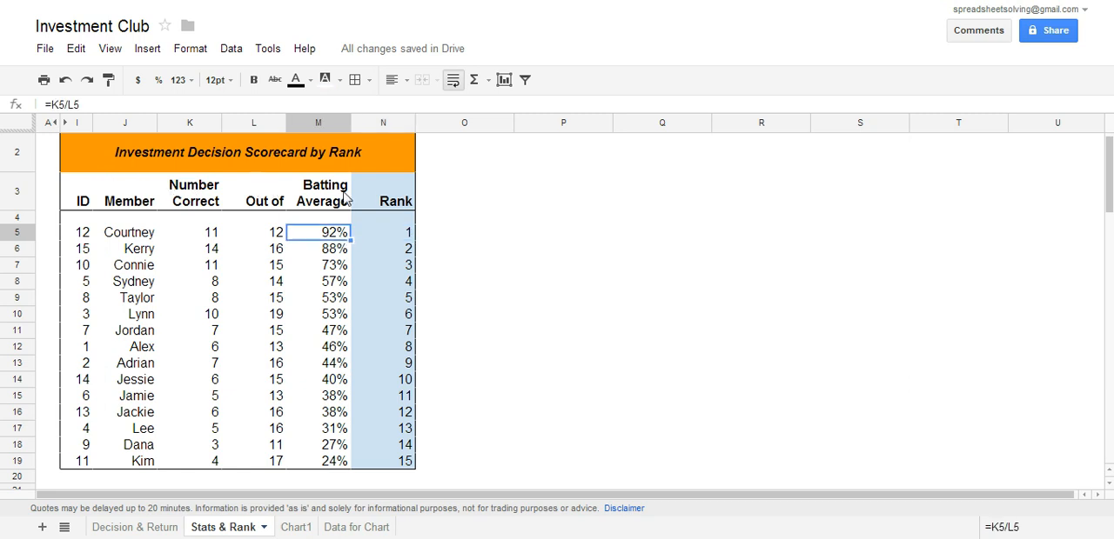
mouse_move(104, 422)
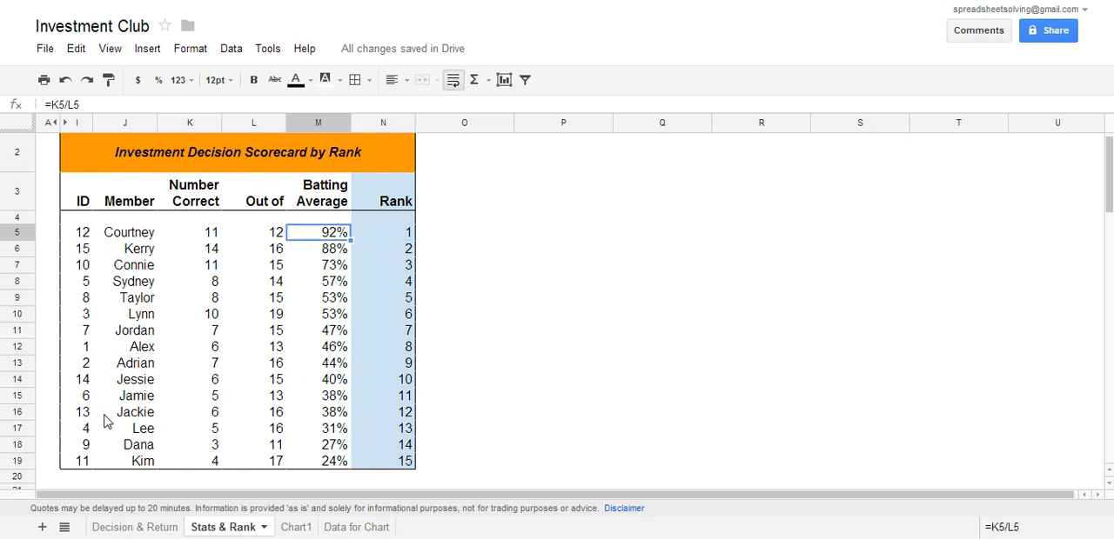
left_click(283, 526)
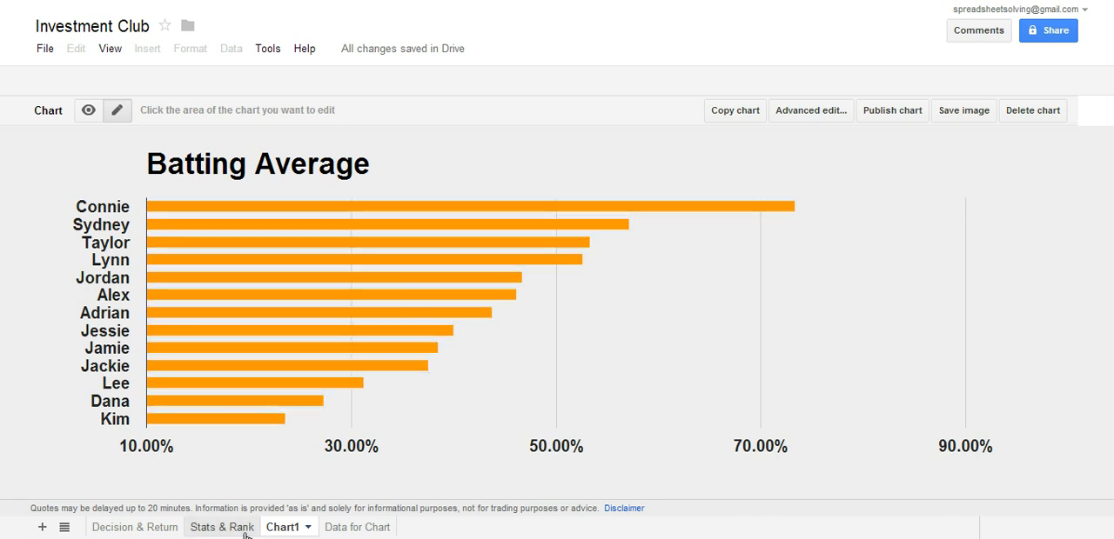
left_click(221, 527)
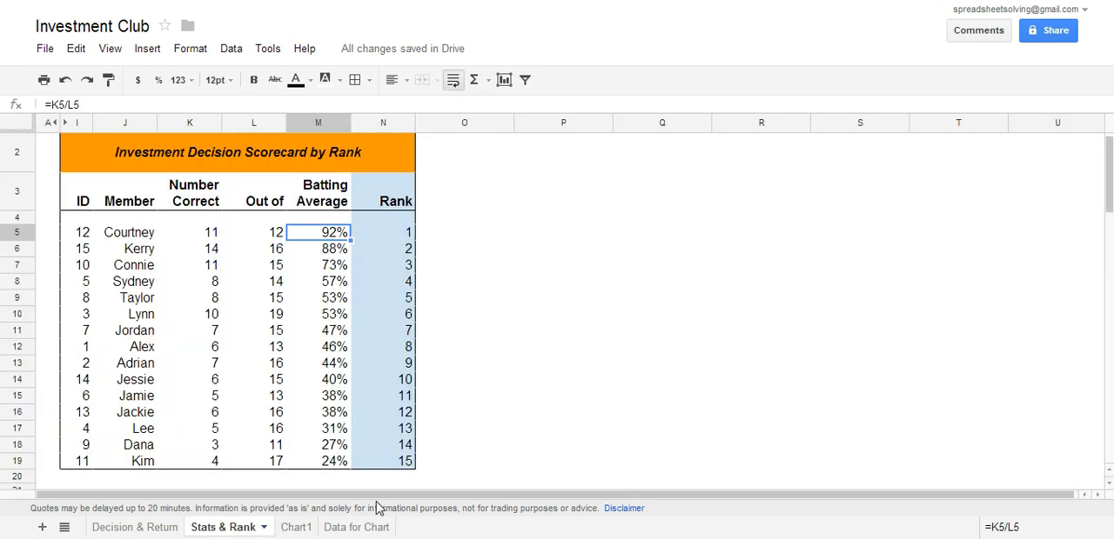